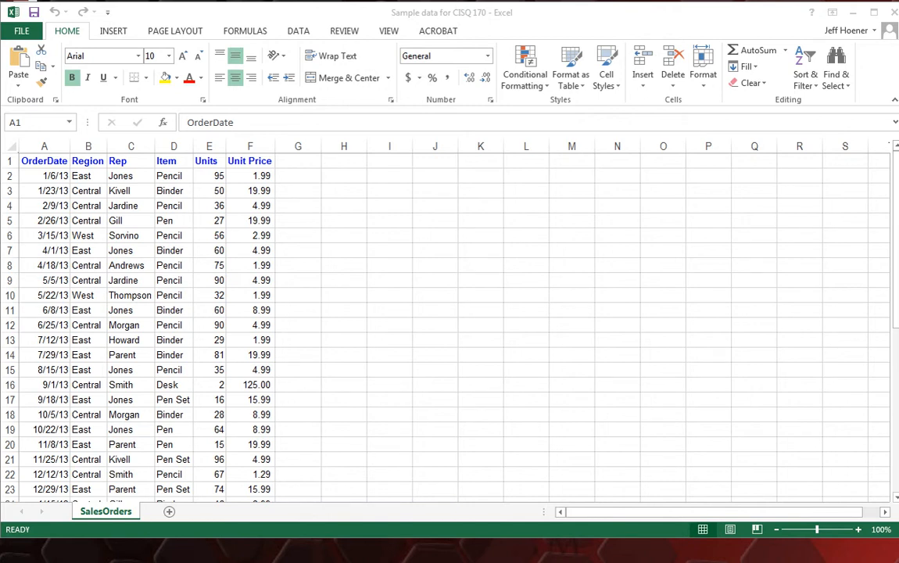
mouse_move(304, 19)
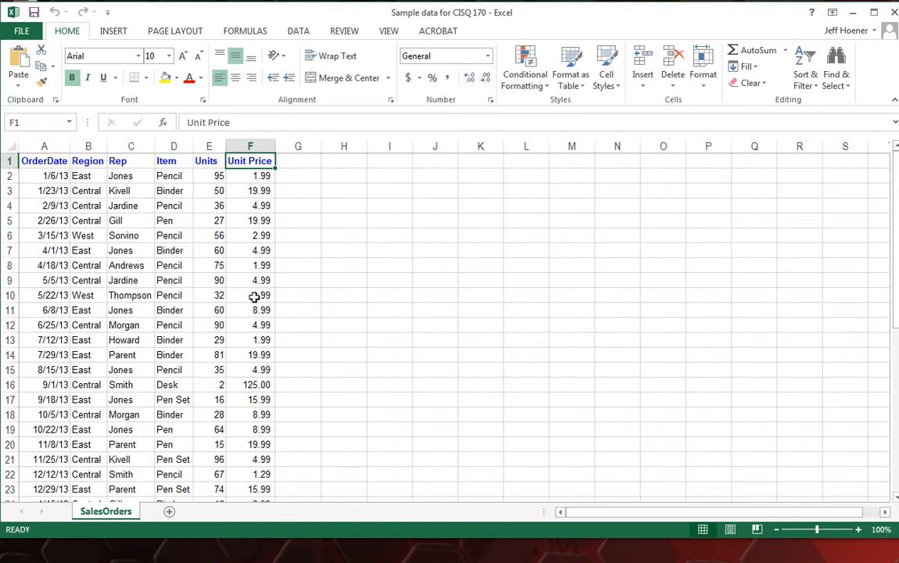
mouse_move(272, 281)
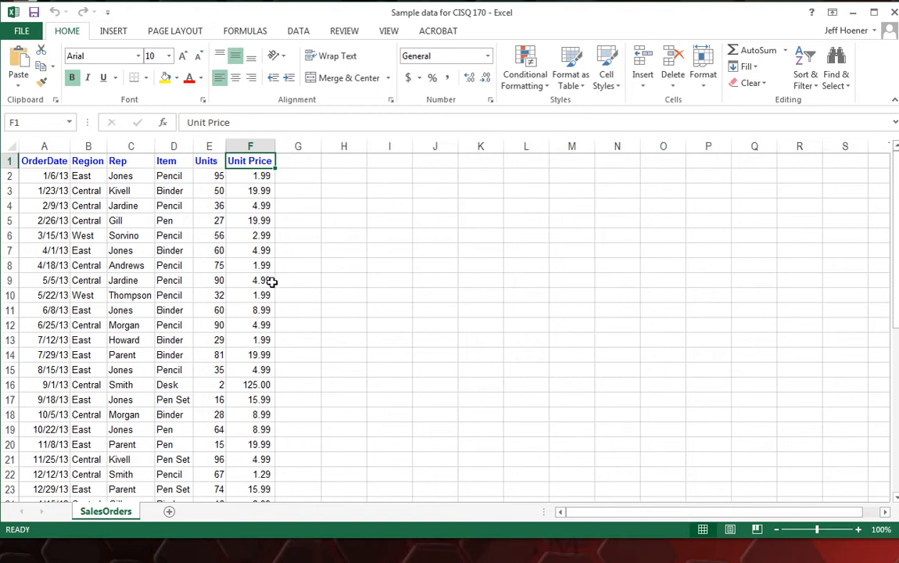
mouse_move(290, 183)
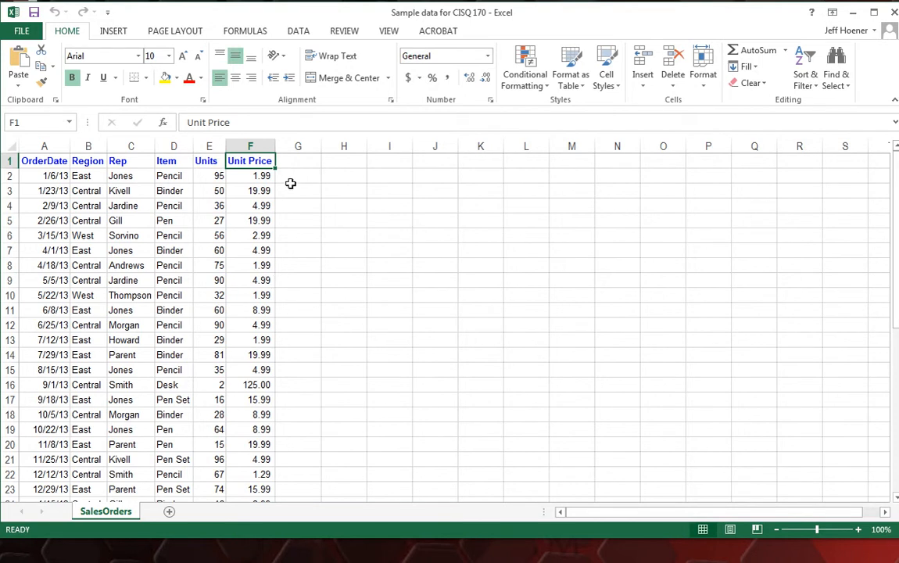
mouse_move(308, 162)
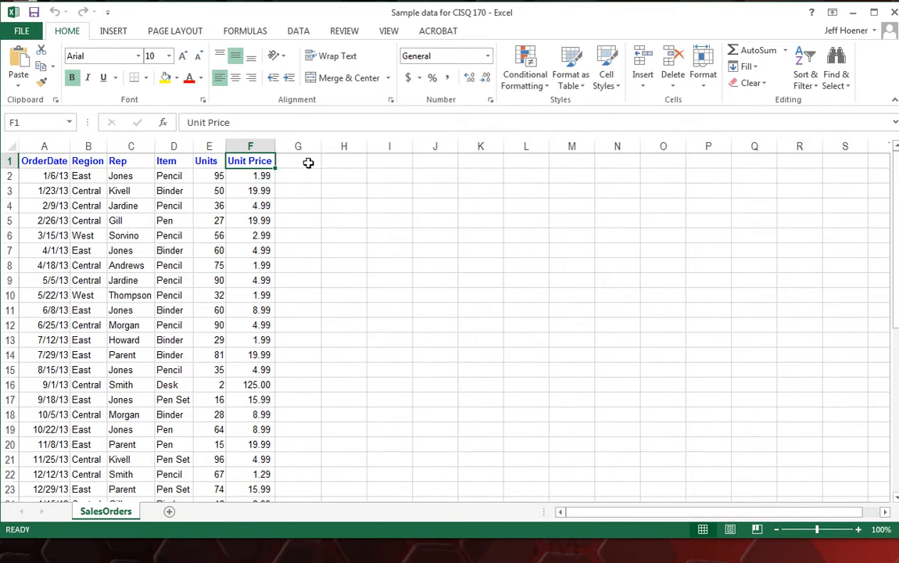
Enter the heading 'Total' in G1 next to Unit Price
left_click(298, 146)
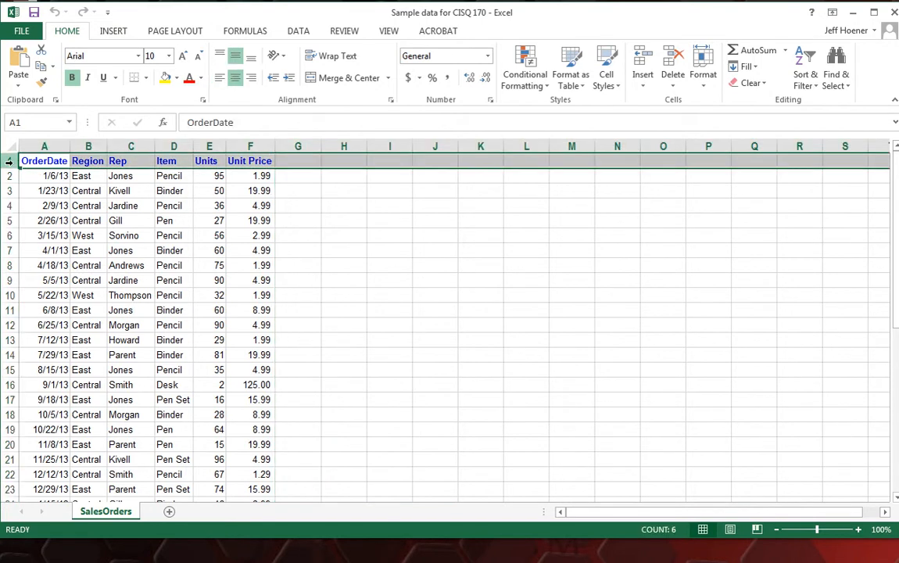
left_click(298, 160)
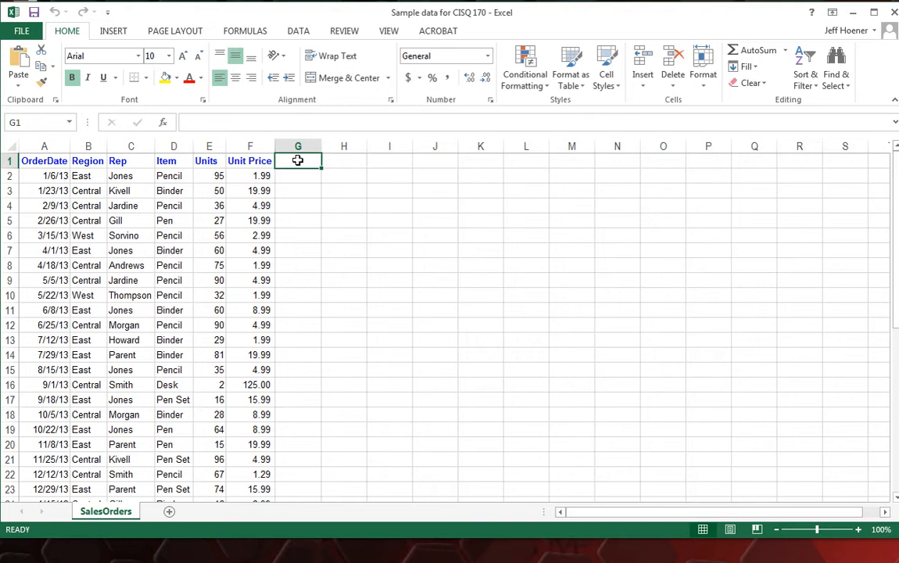
type("Tot")
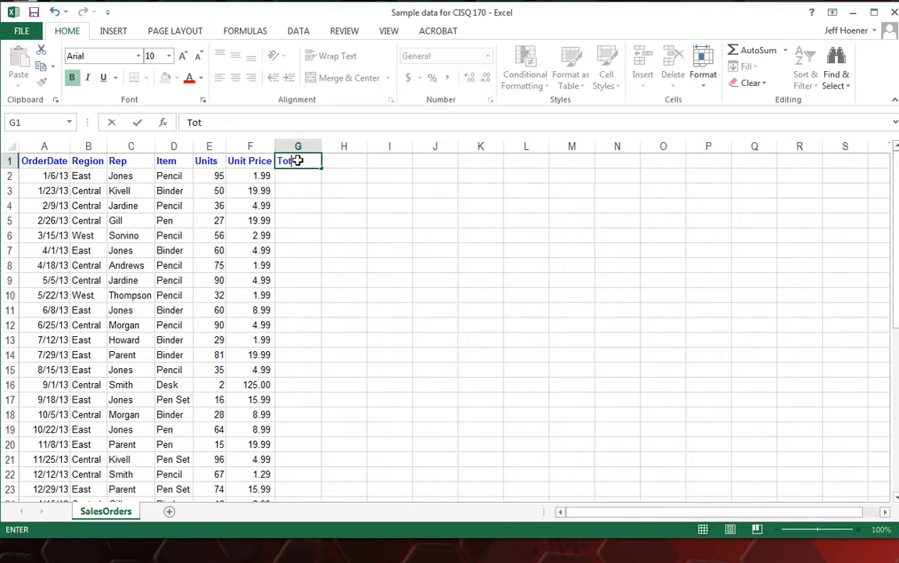
type("al")
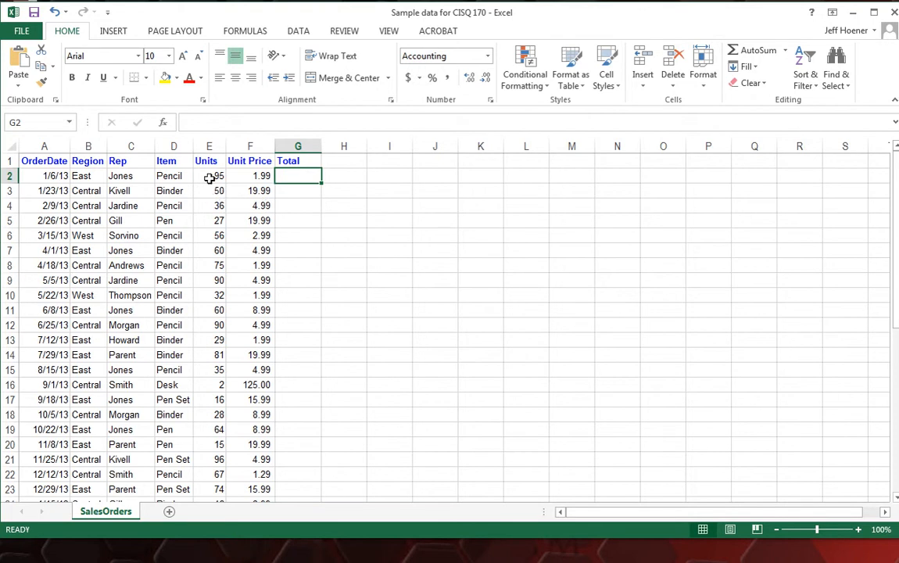
mouse_move(248, 176)
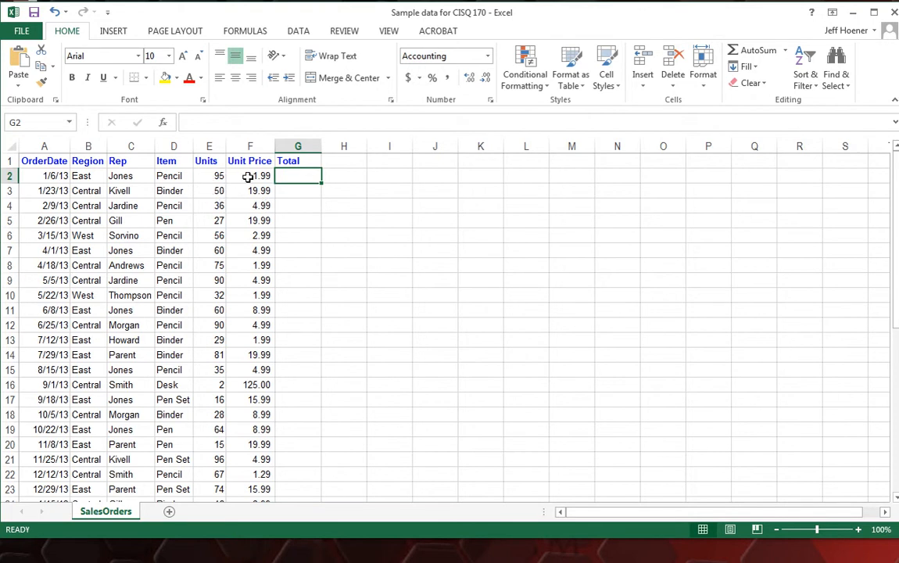
mouse_move(294, 173)
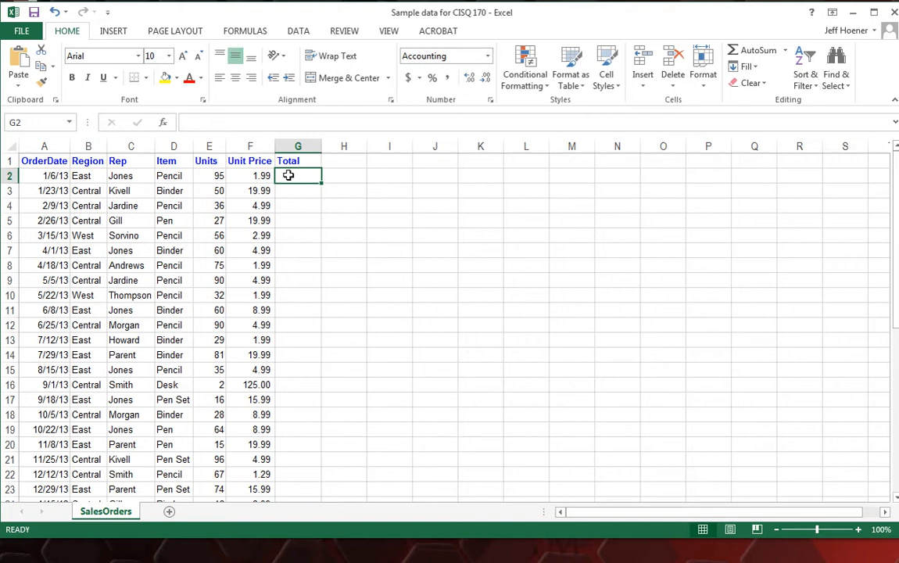
Enter =E2*F2 in G2 so the first order's Total shows 189.05
type("=")
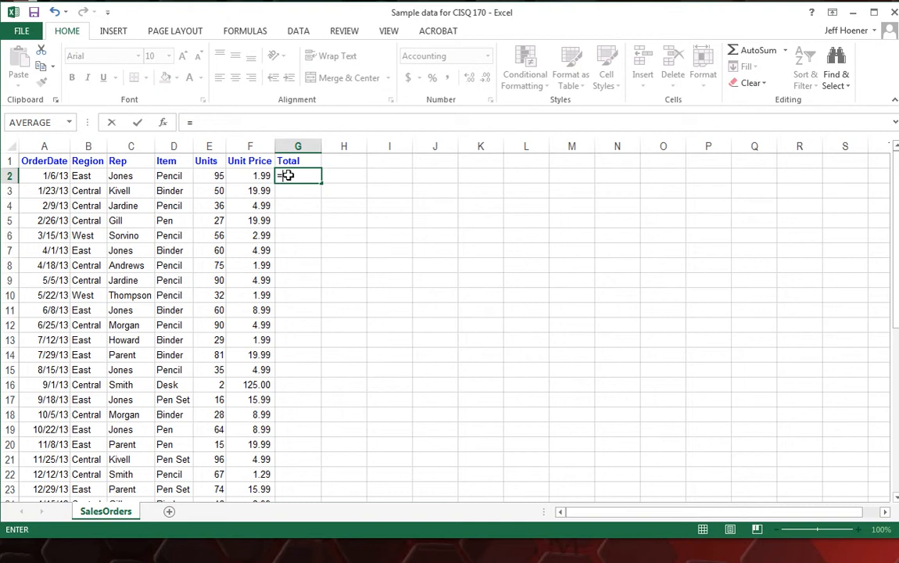
mouse_move(283, 208)
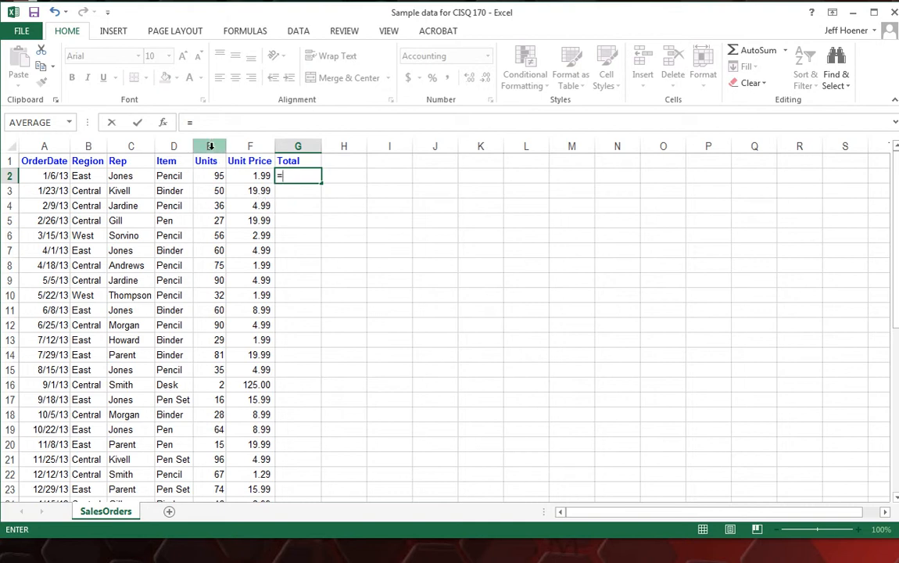
mouse_move(214, 175)
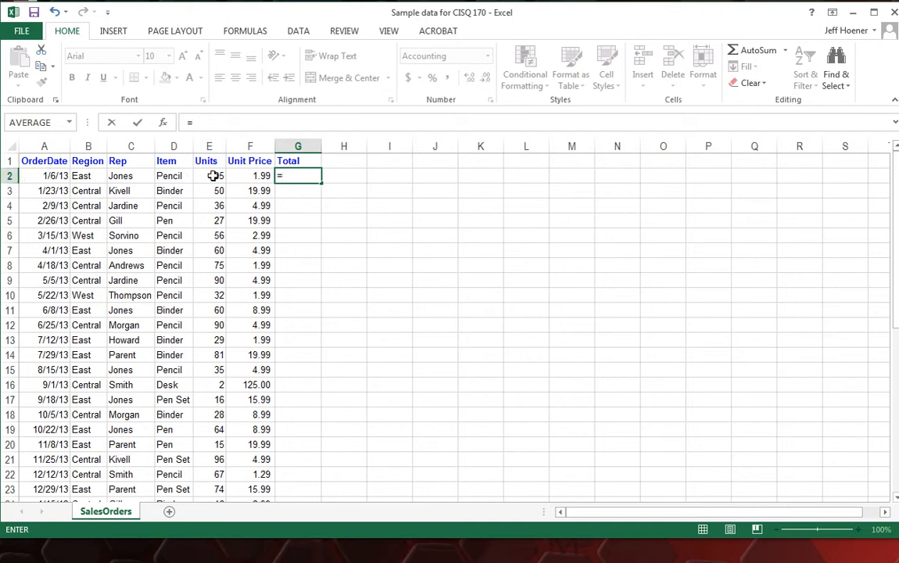
left_click(209, 175)
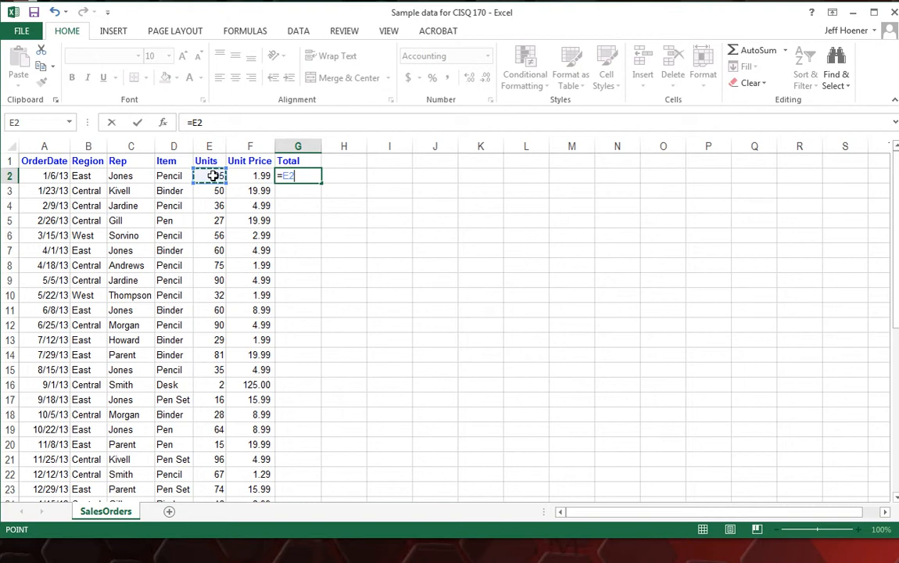
type("*")
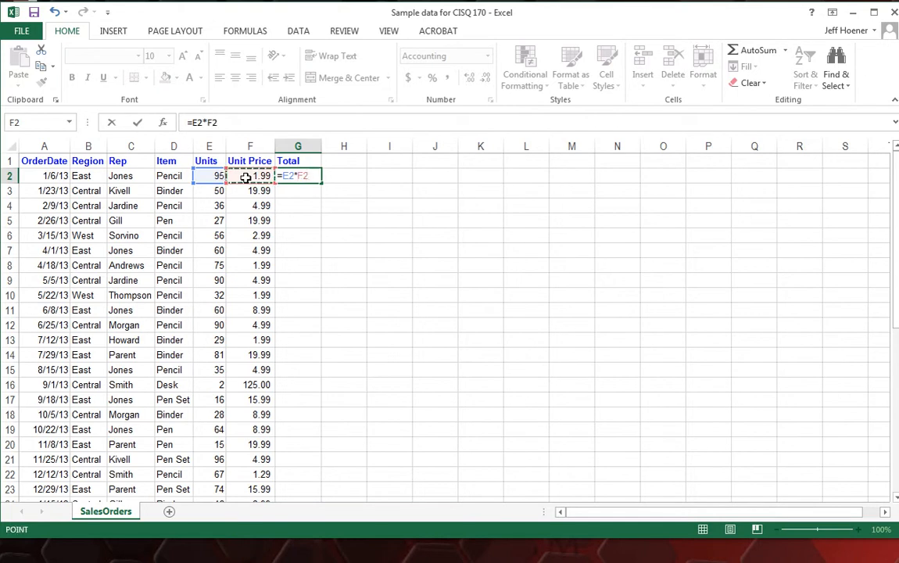
key("Return")
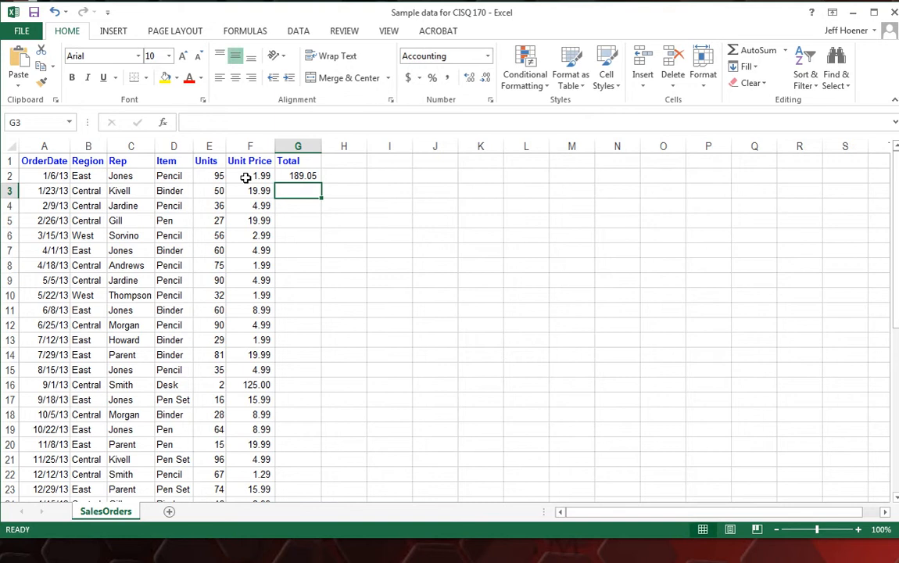
mouse_move(157, 176)
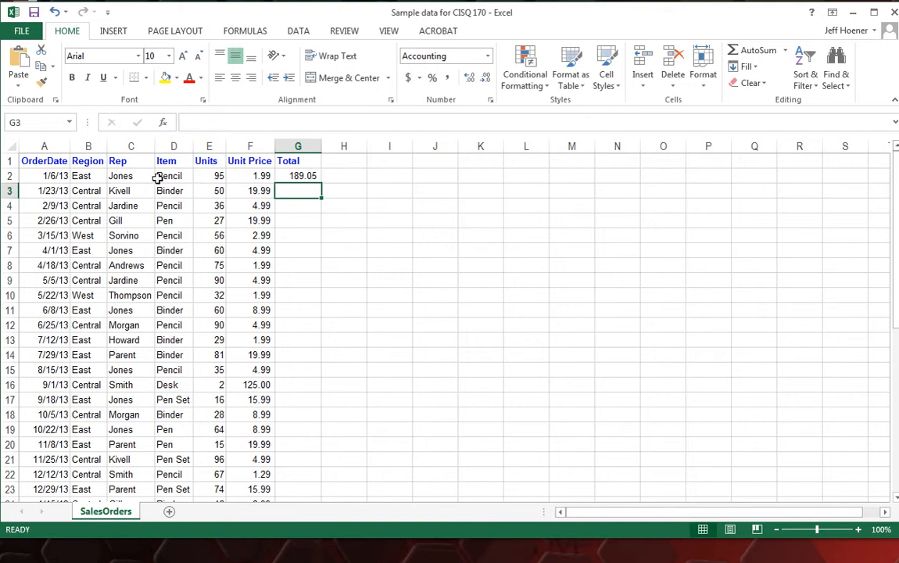
mouse_move(304, 191)
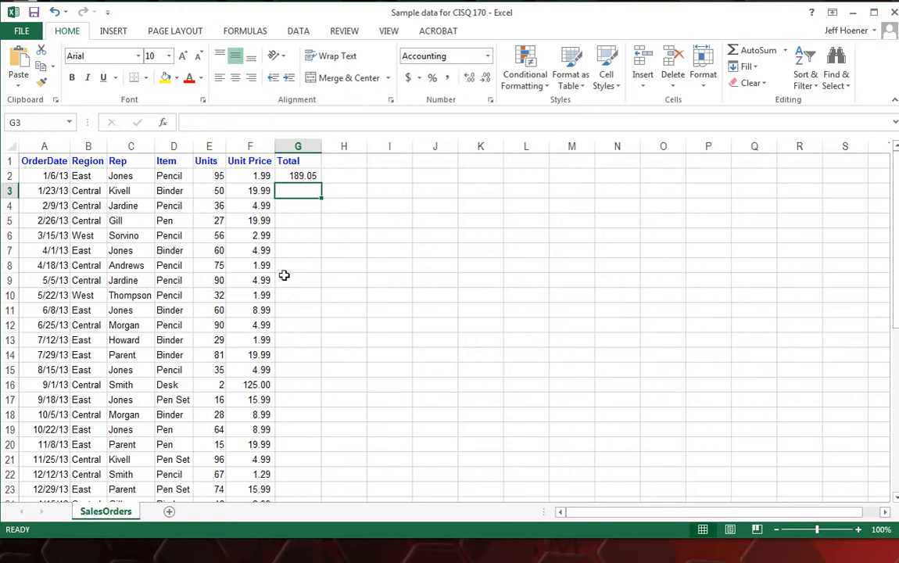
scroll("down", 3)
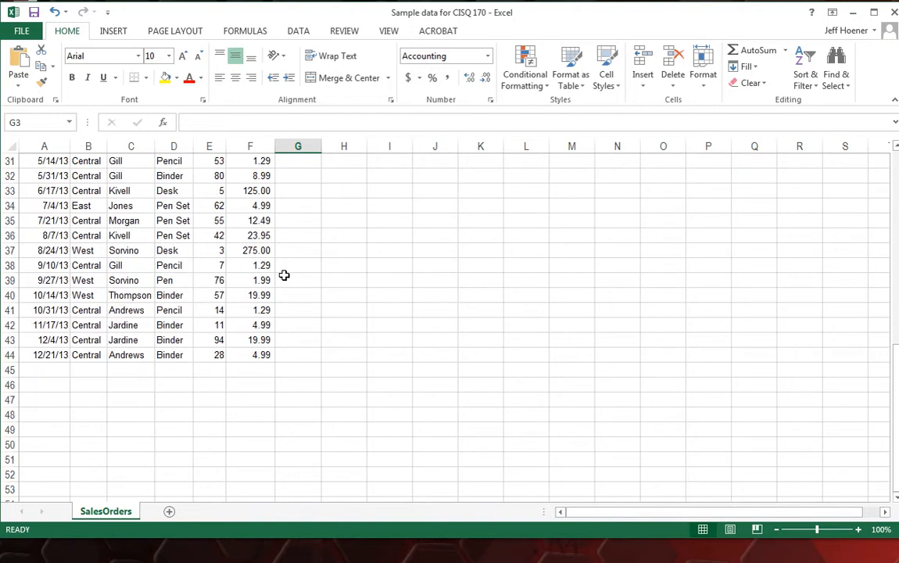
scroll("up", 3)
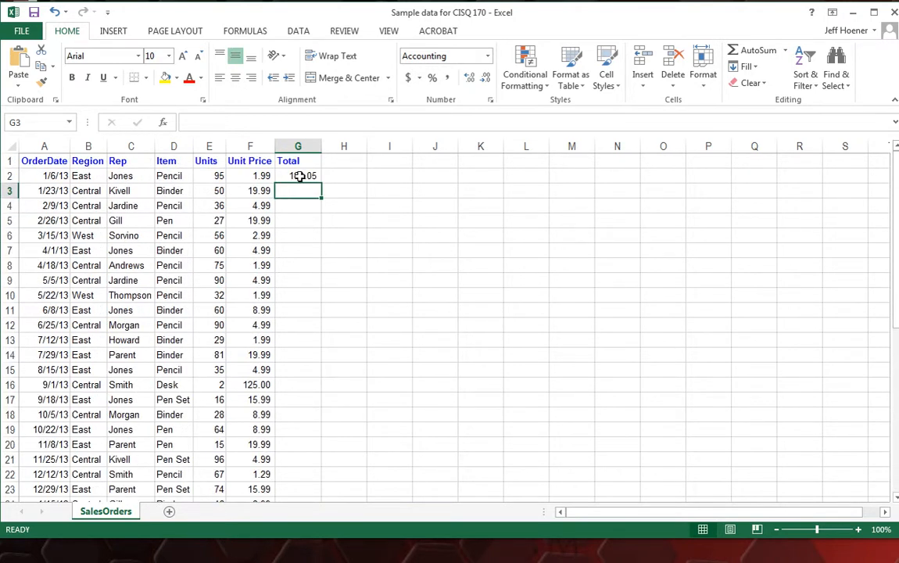
Fill the =E2*F2 formula from G2 down through G44, totalling 19,627.88
left_click(297, 175)
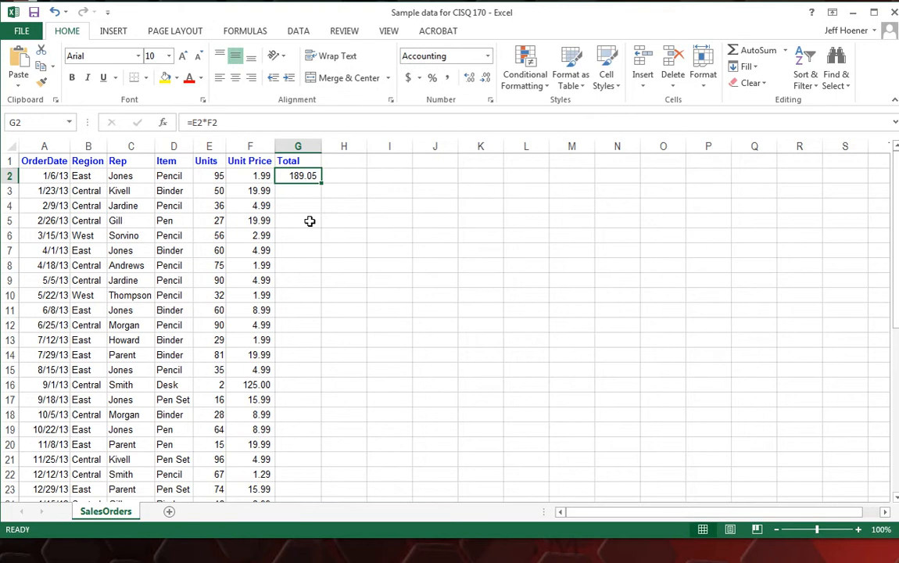
mouse_move(318, 194)
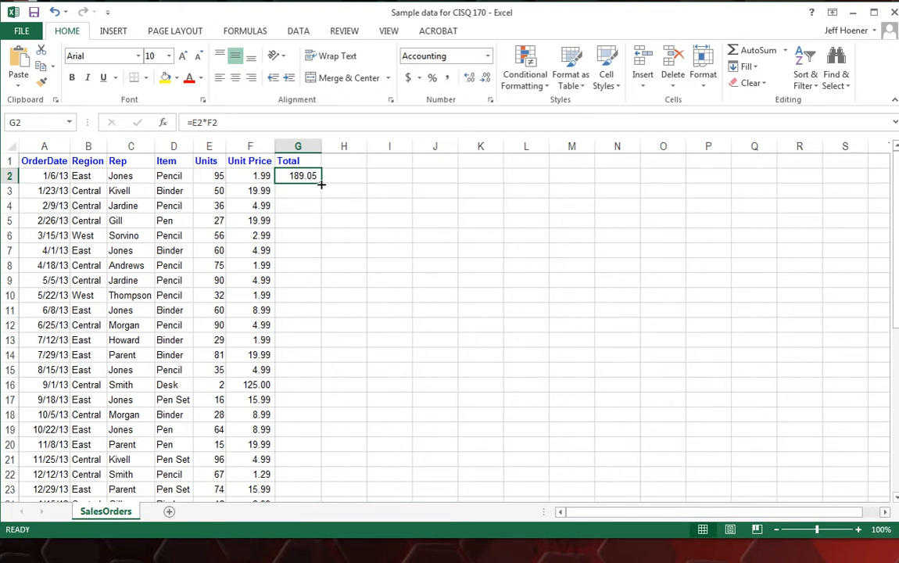
left_click_drag(322, 184, 321, 433)
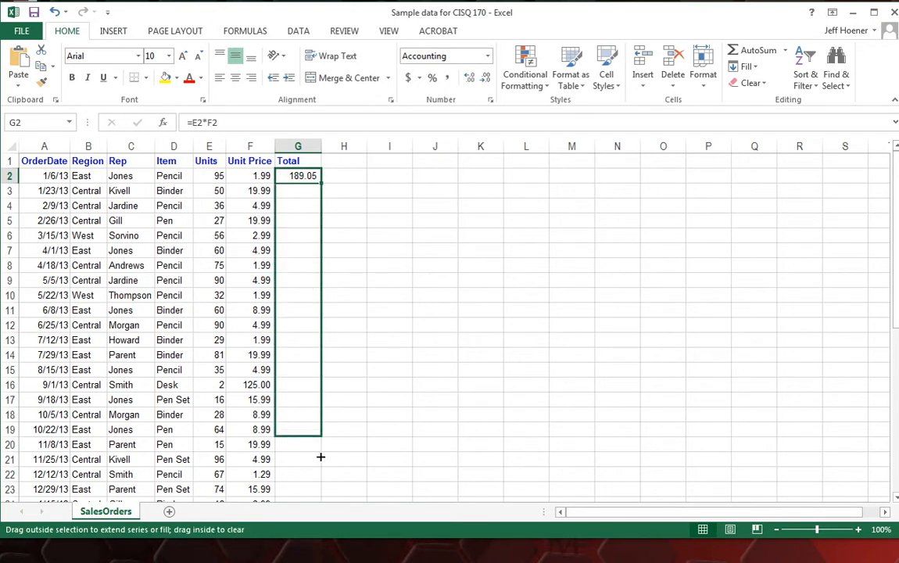
scroll("down", 3)
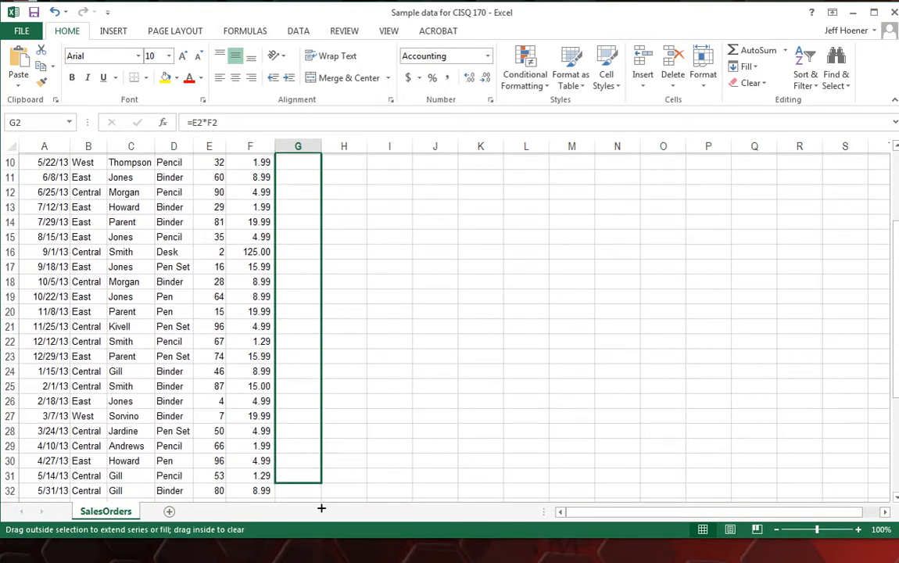
scroll("down", 3)
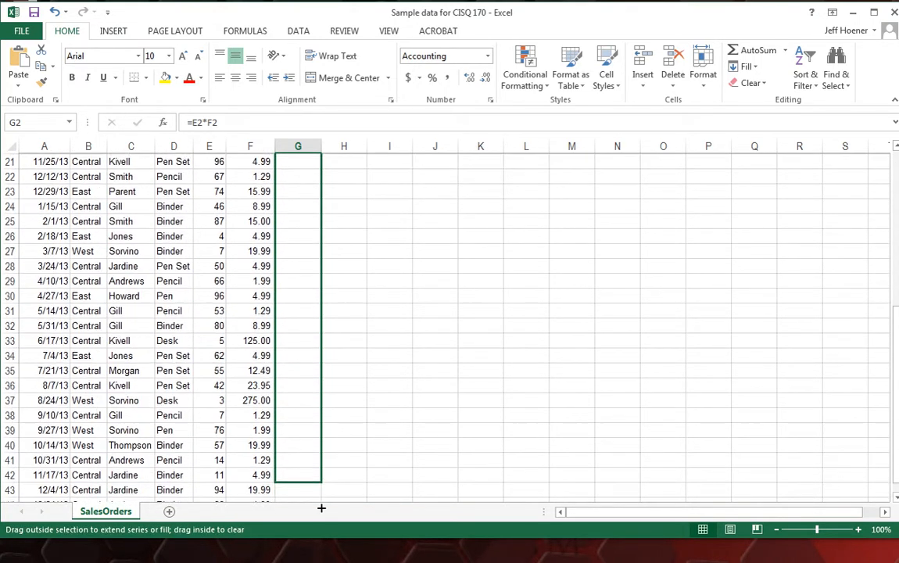
scroll("down", 3)
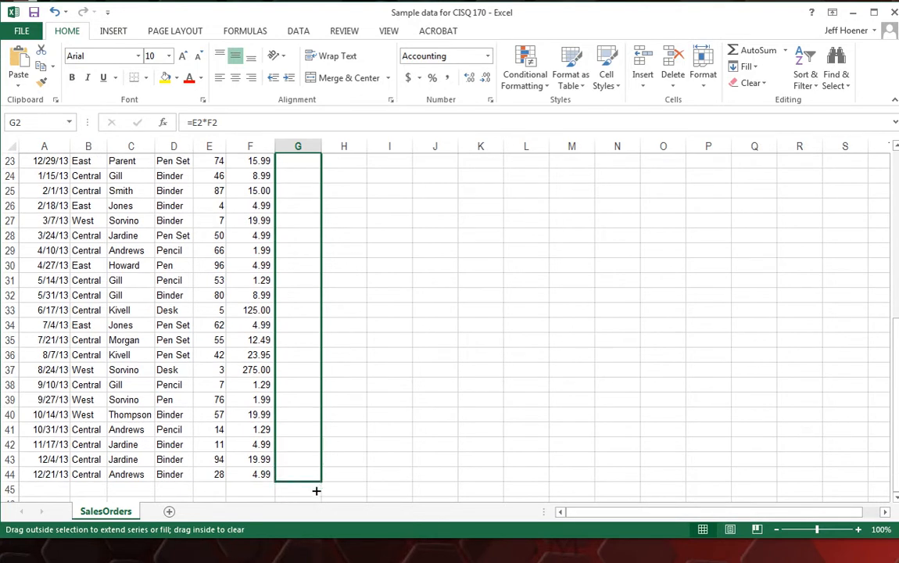
scroll("down", 3)
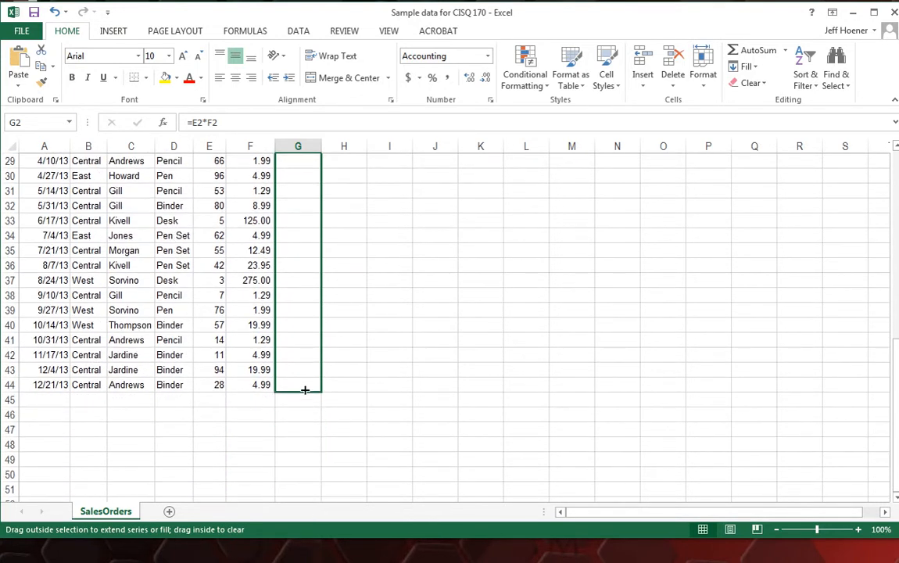
left_click_drag(297, 160, 298, 389)
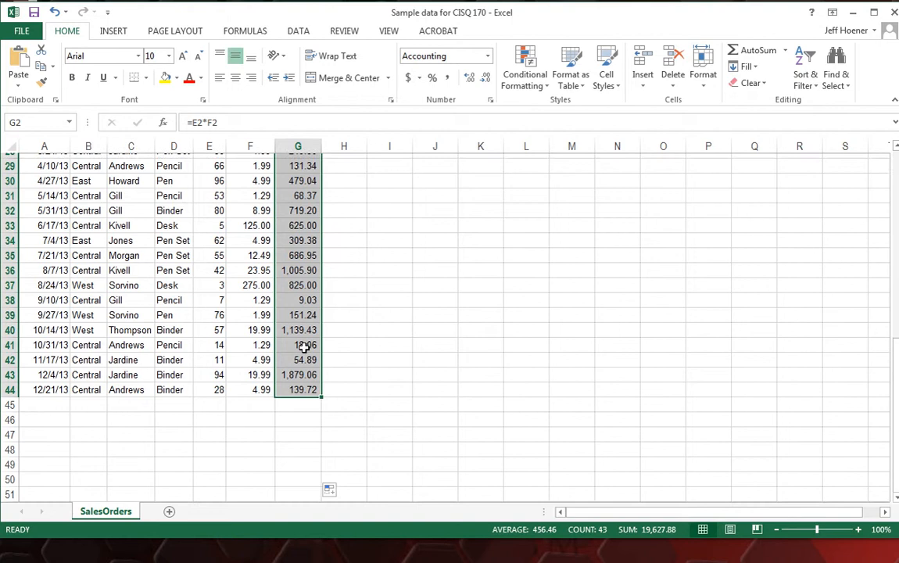
scroll("up", 3)
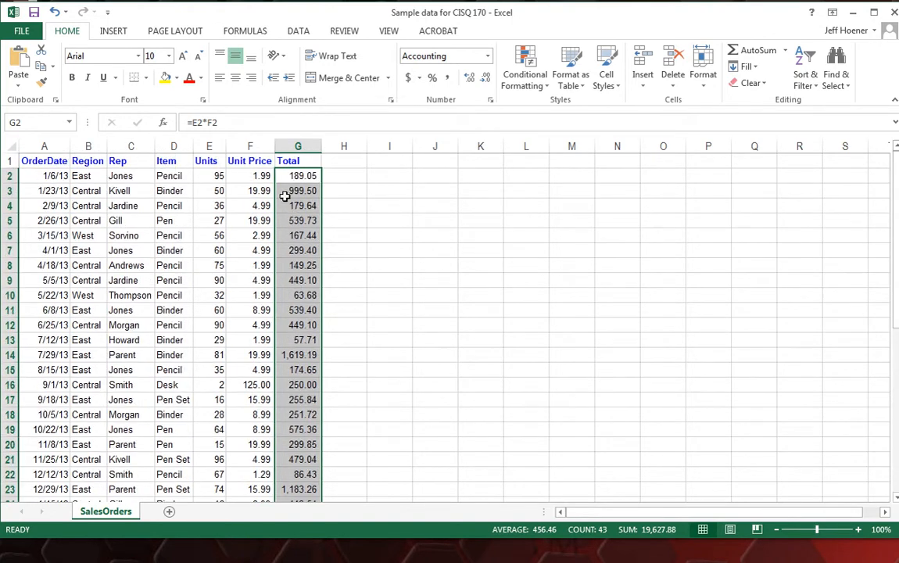
left_click(298, 190)
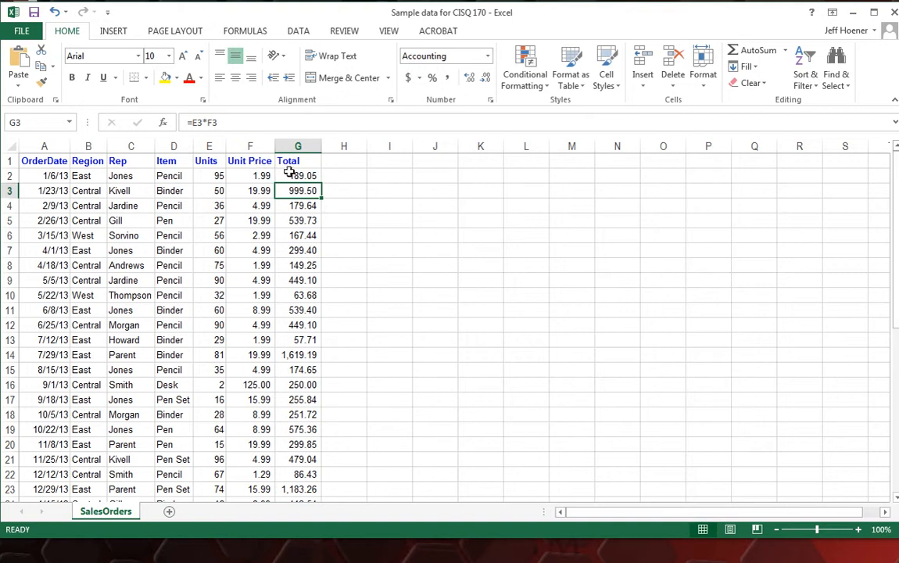
left_click(298, 176)
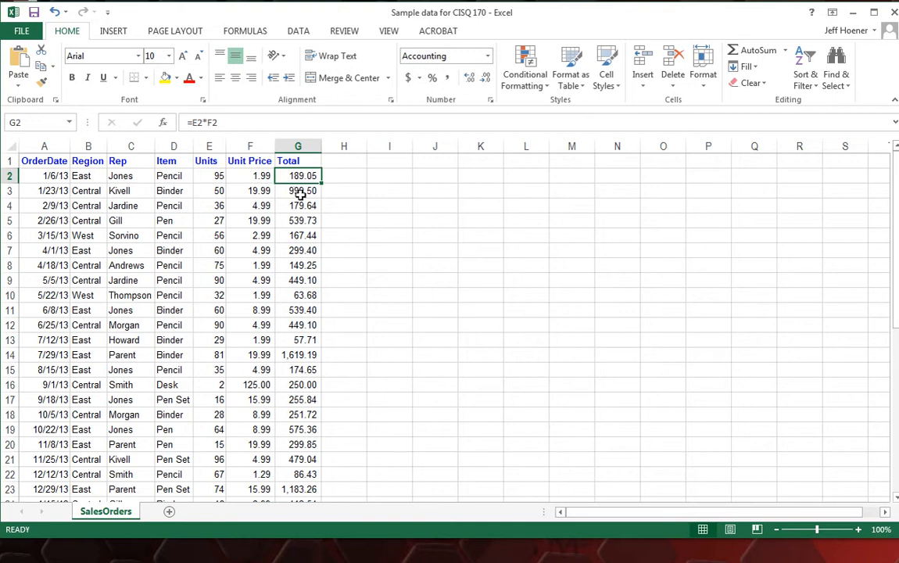
mouse_move(319, 183)
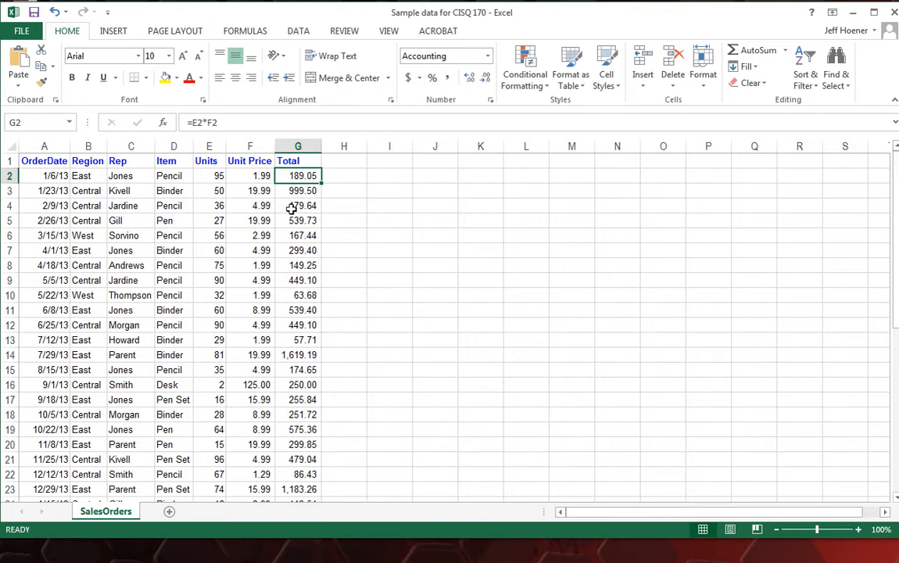
left_click(298, 191)
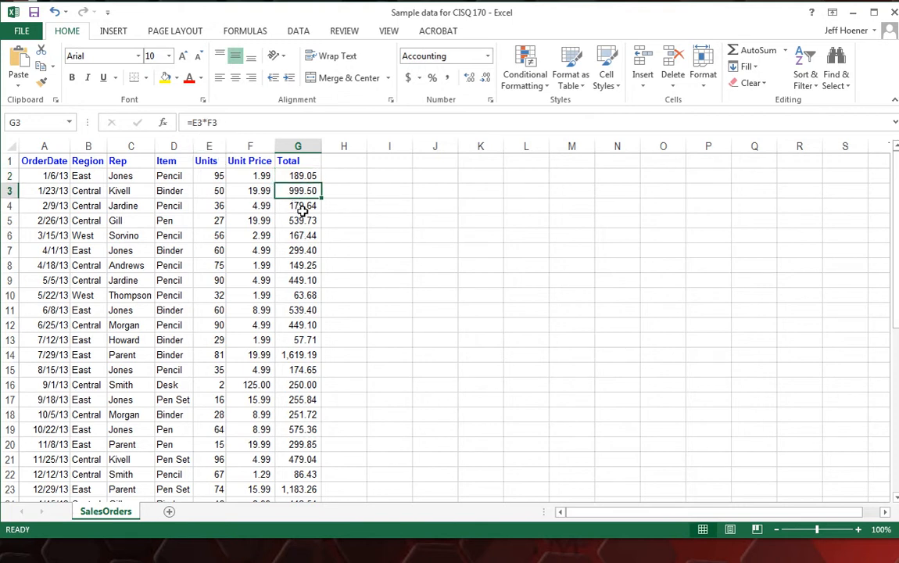
left_click(298, 206)
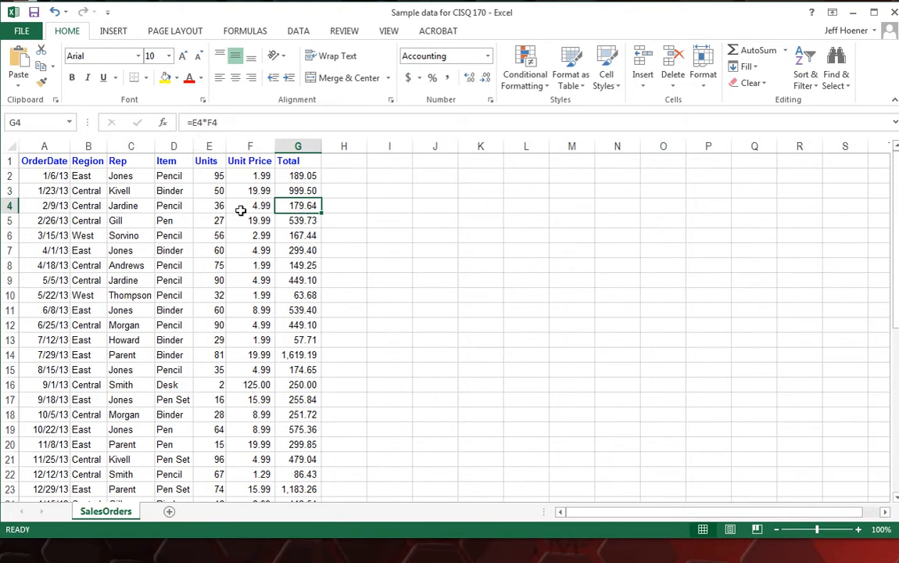
mouse_move(324, 285)
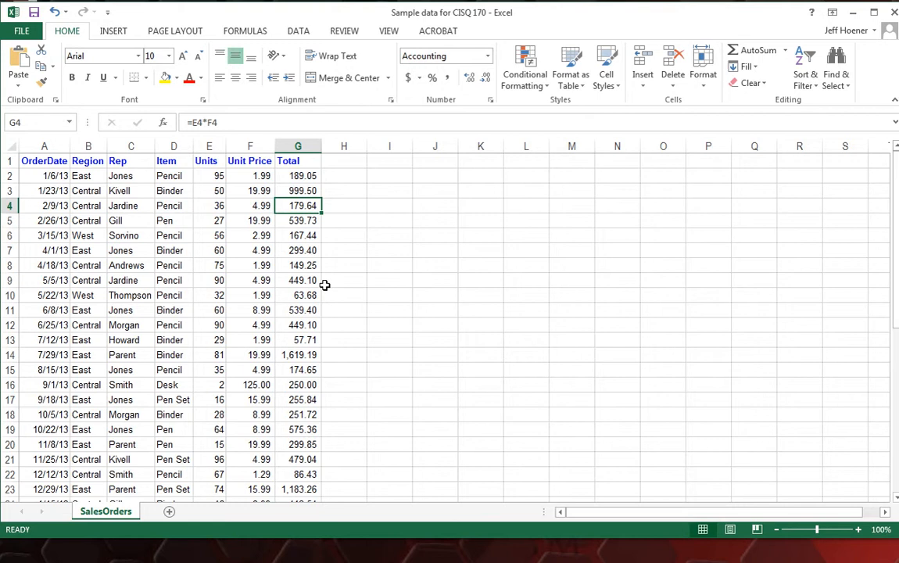
scroll("down", 3)
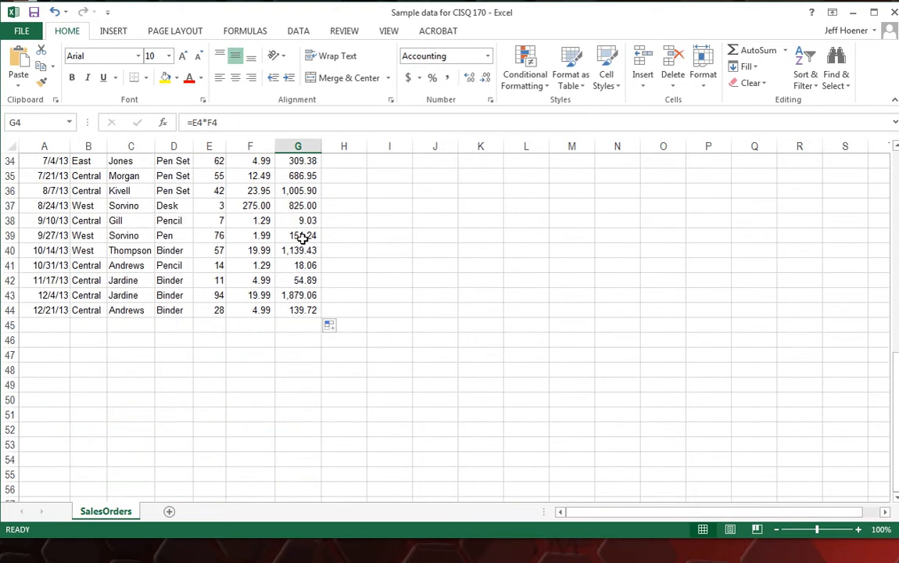
scroll("up", 3)
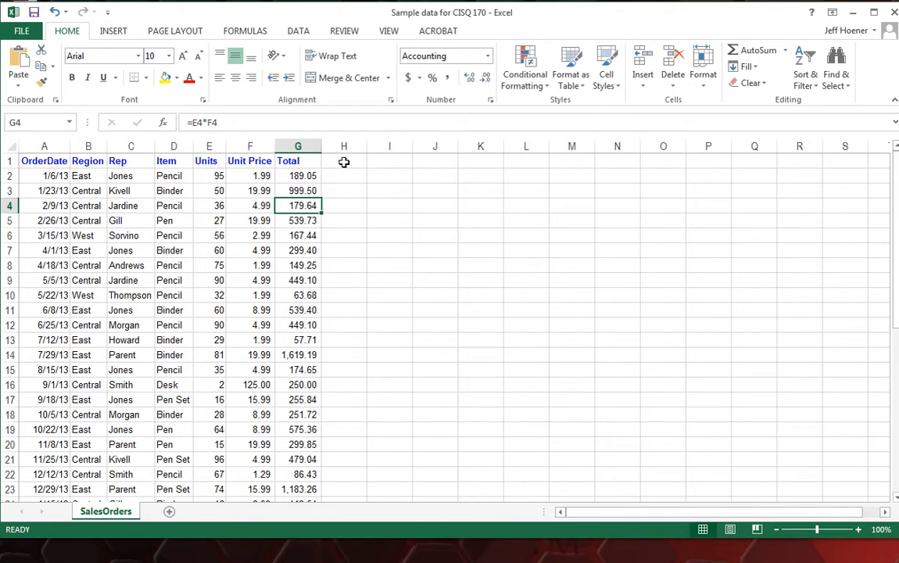
Enter the headings 'Sales Tax' in H1 and 'Sales Tax Rate' in I1
left_click(343, 161)
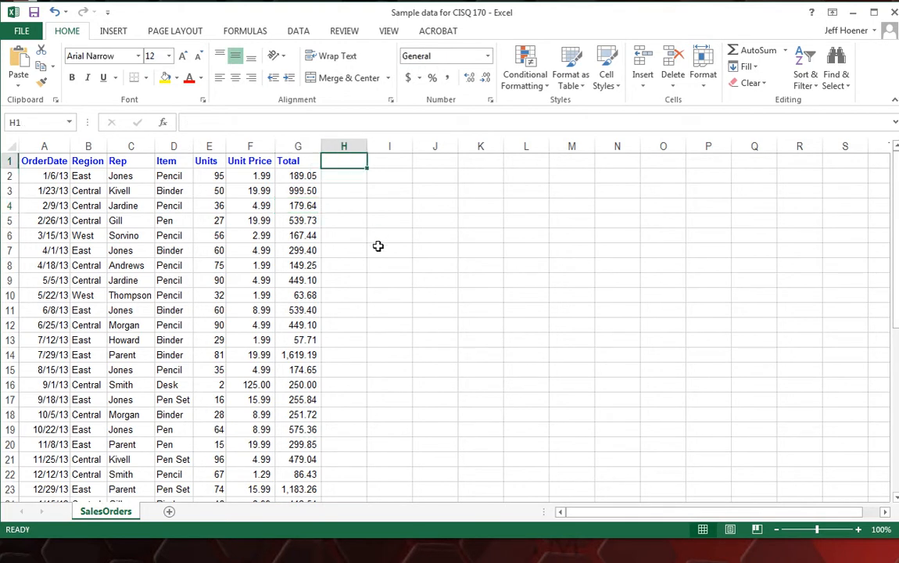
type("Sales Ta")
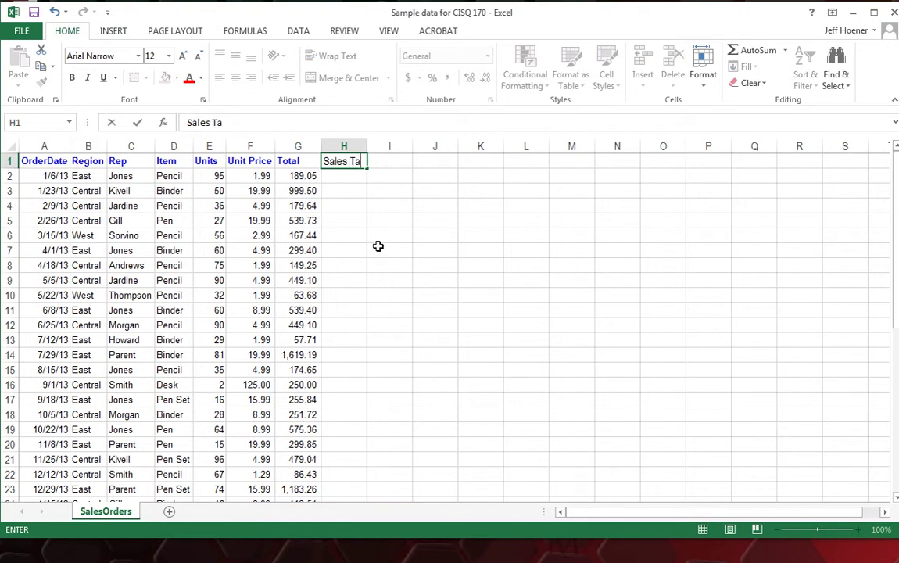
type("x")
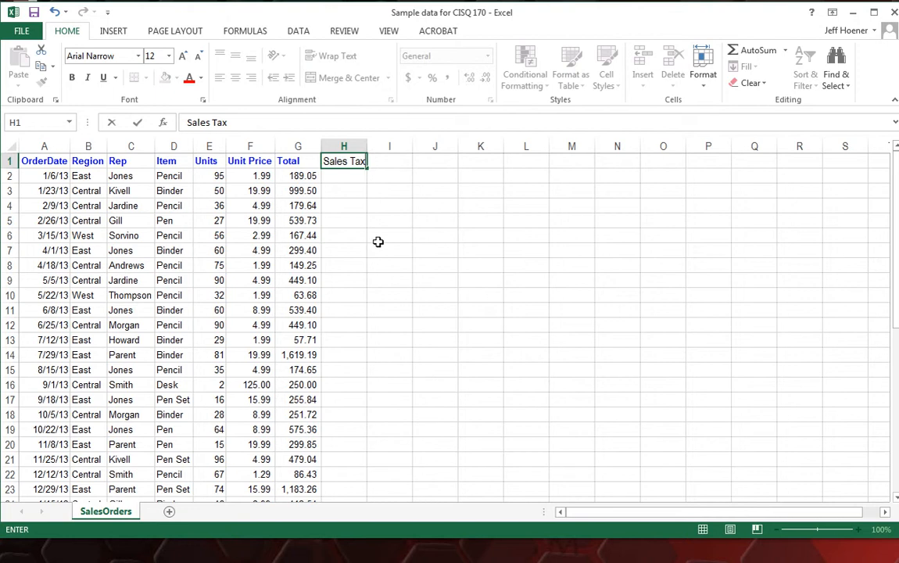
mouse_move(389, 164)
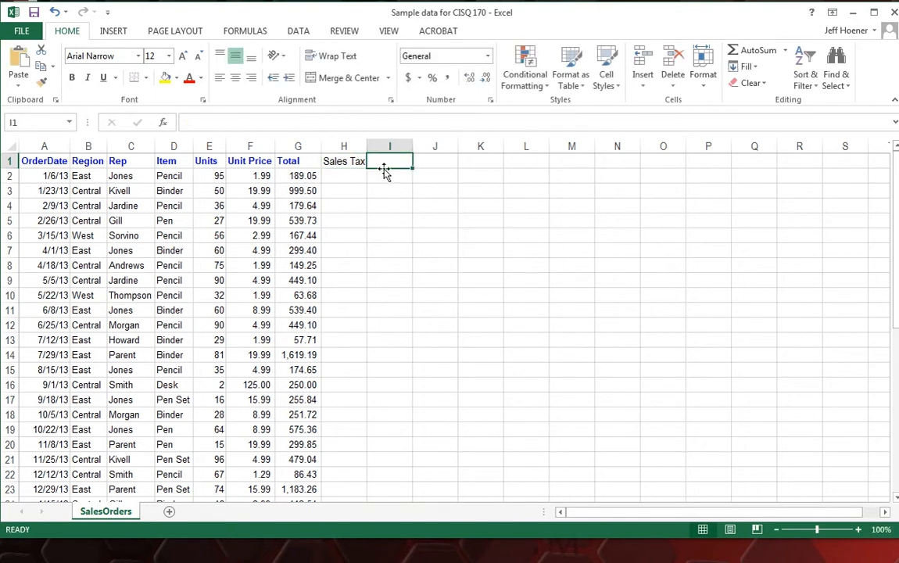
type("Sales Tax Rat")
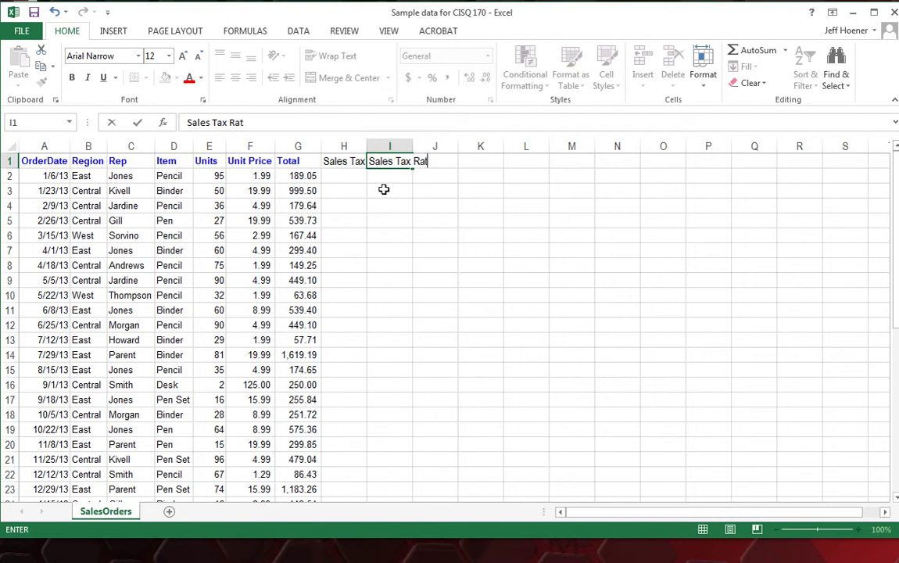
type("e")
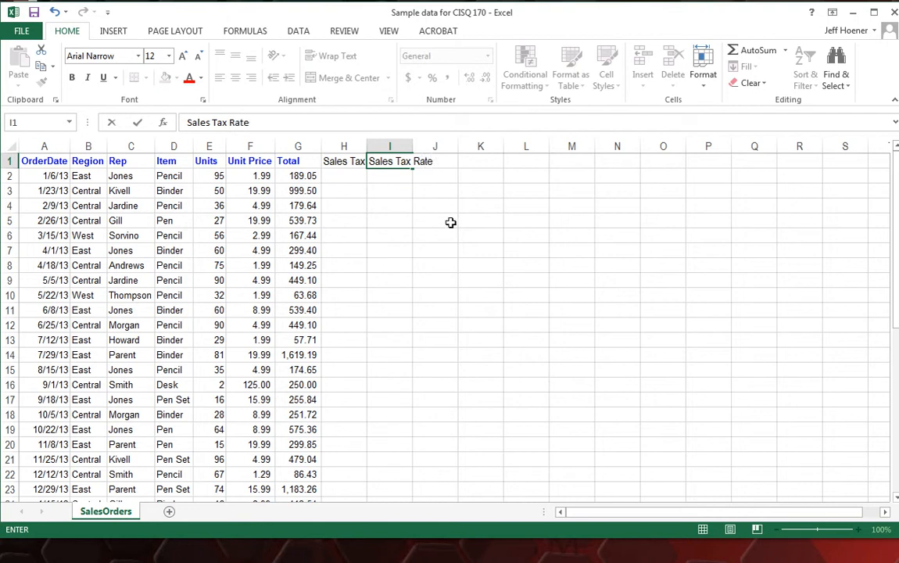
key("Return")
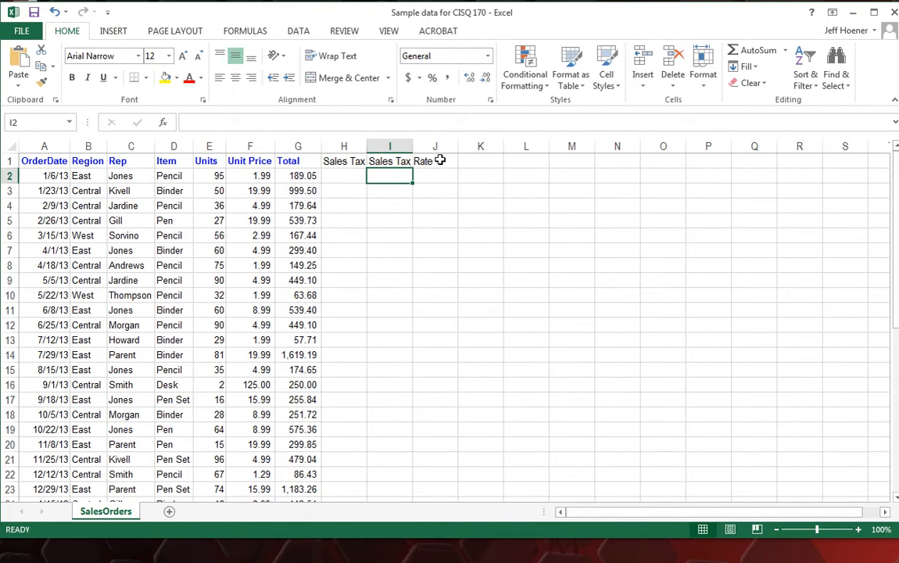
mouse_move(423, 178)
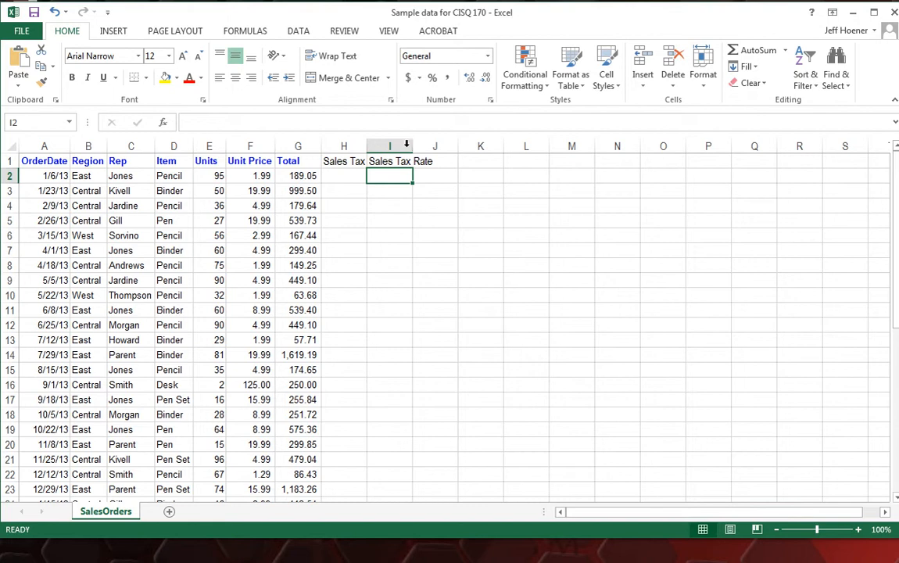
mouse_move(412, 146)
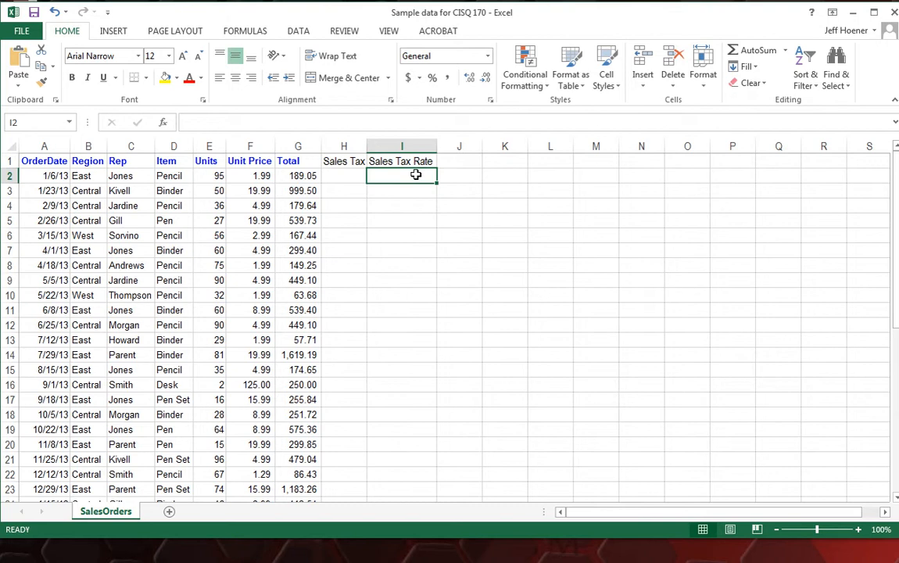
mouse_move(404, 206)
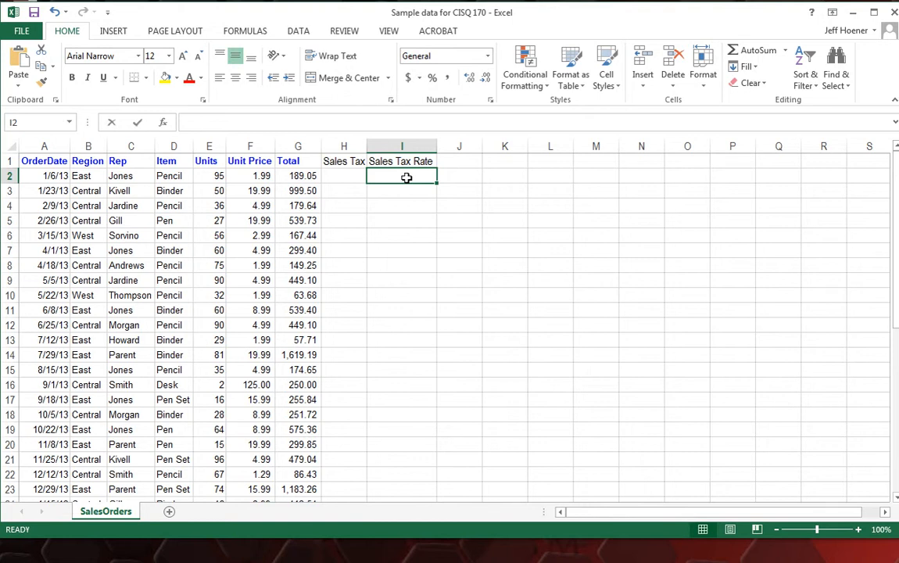
Type the tax rate .0725 into I2
type(".0725")
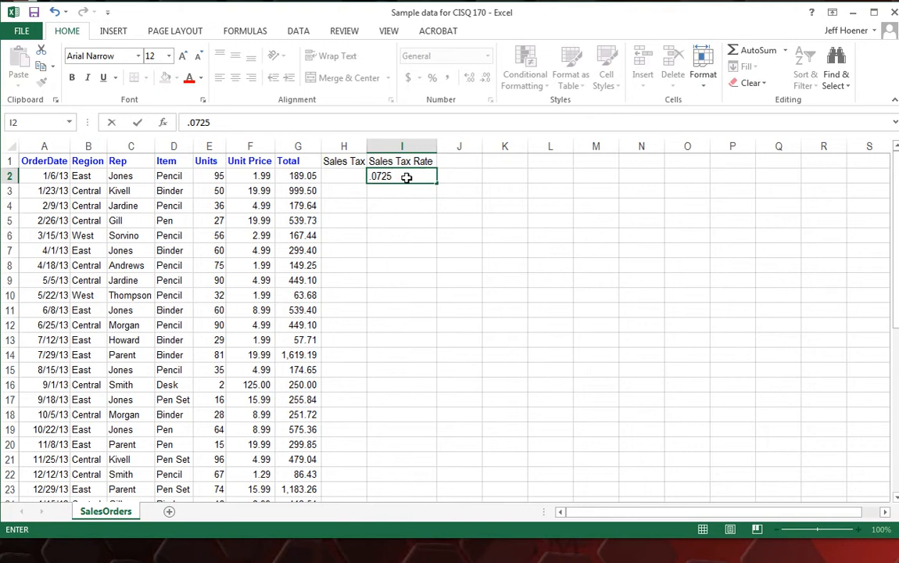
Commit 0.0725 in I2 and bring up its Format Cells dialog
key("Return")
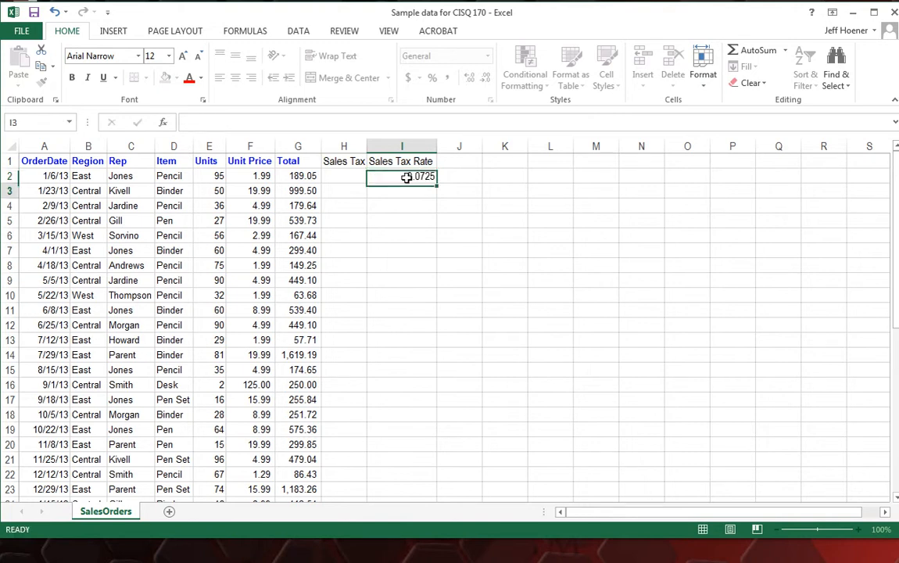
left_click(401, 191)
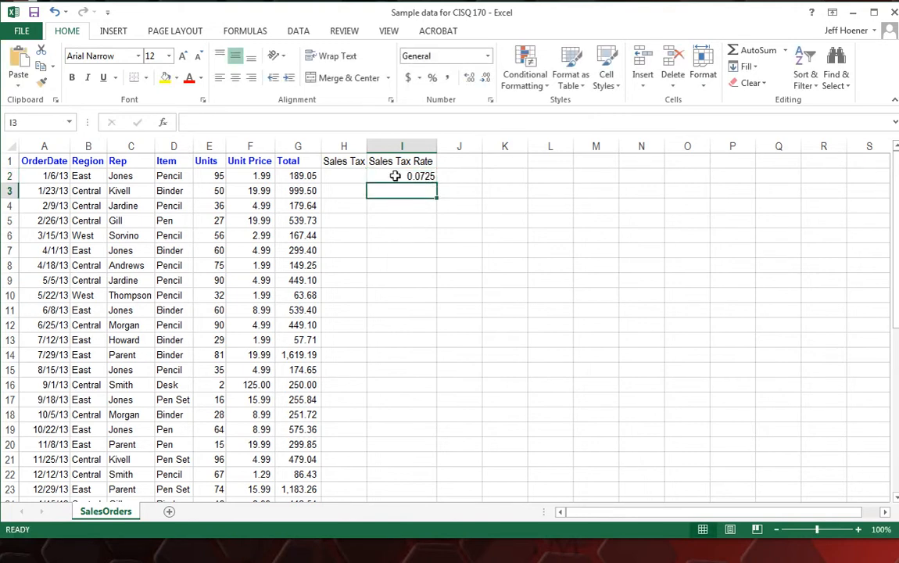
left_click(402, 175)
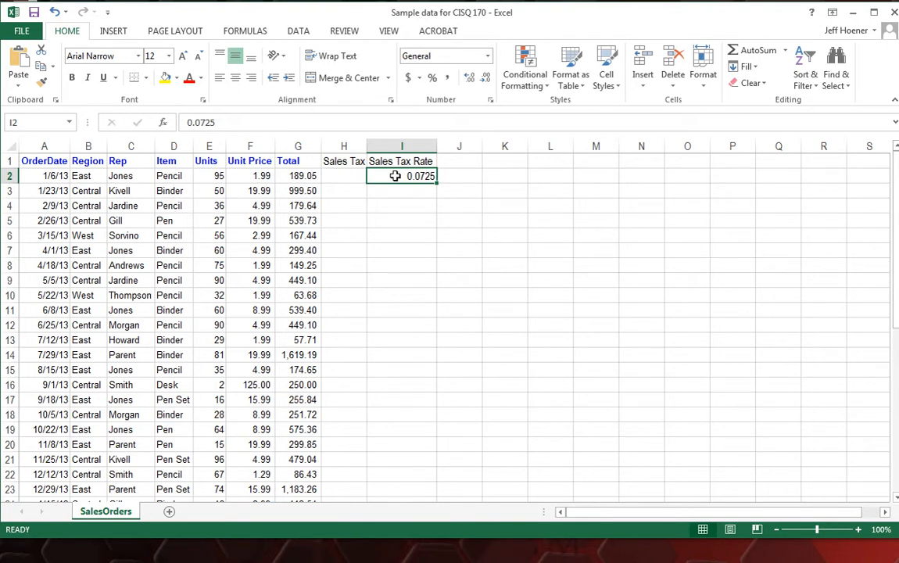
right_click(401, 176)
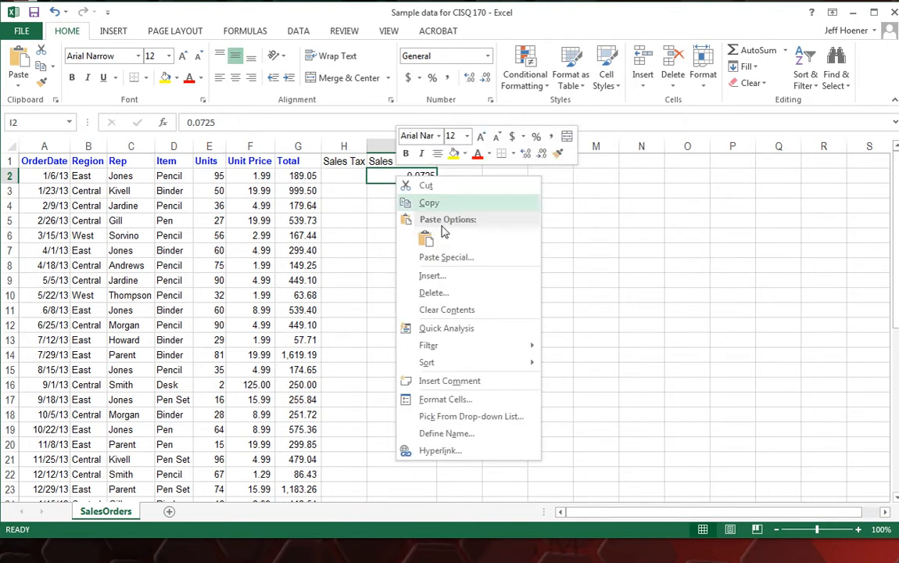
mouse_move(458, 399)
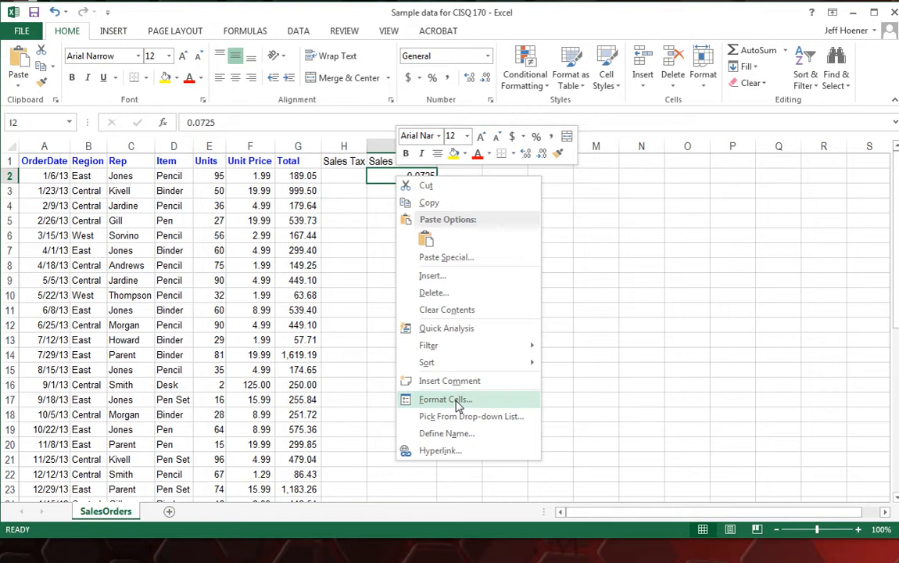
left_click(445, 399)
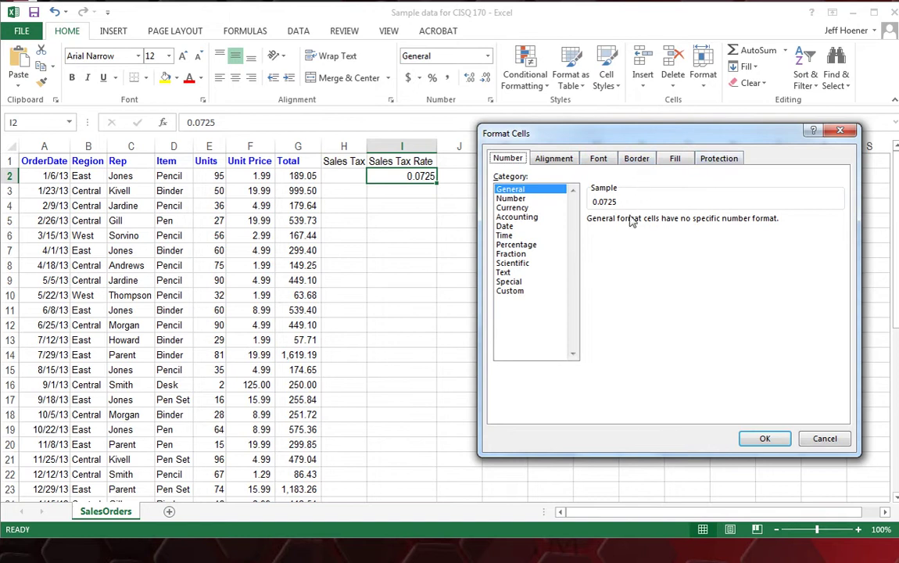
mouse_move(528, 290)
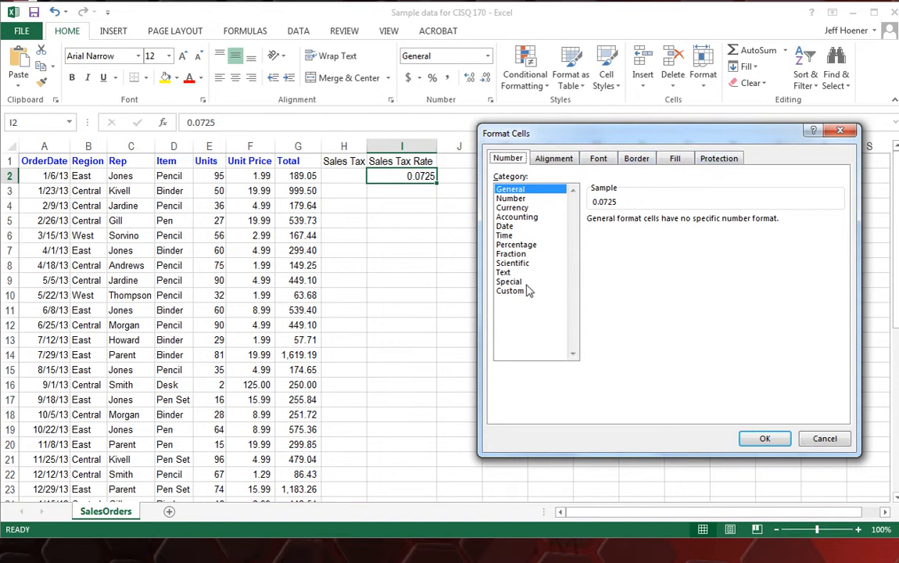
mouse_move(518, 254)
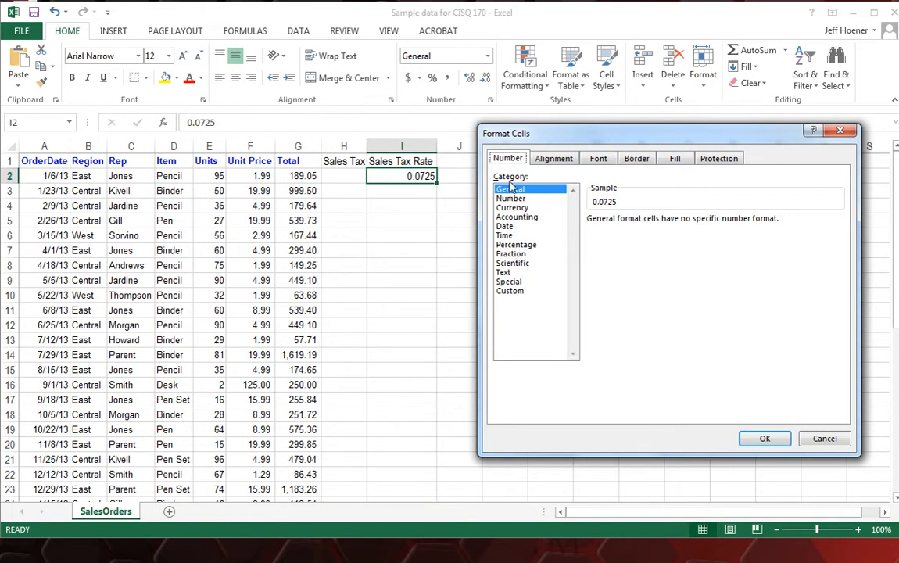
Format I2 as Percentage with 2 decimals so it shows 7.25%
left_click(516, 245)
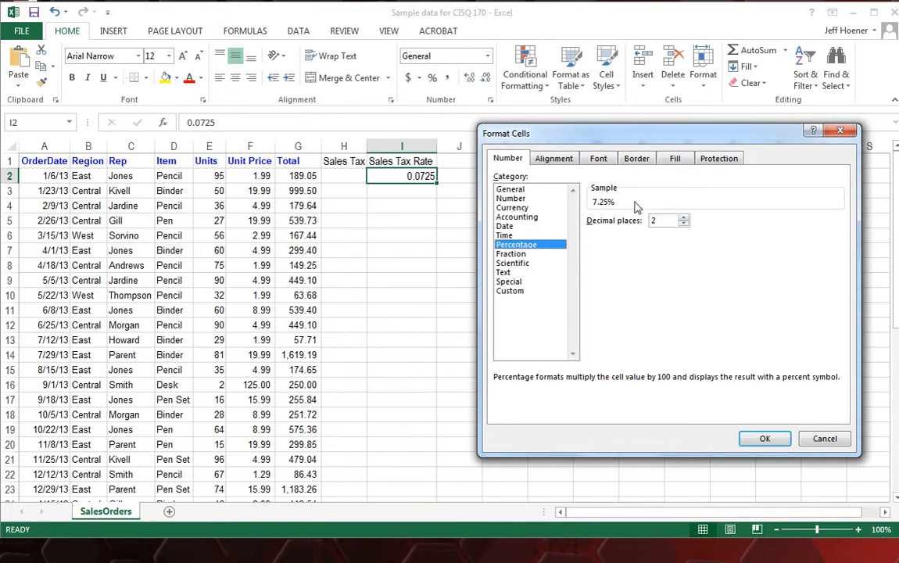
mouse_move(614, 213)
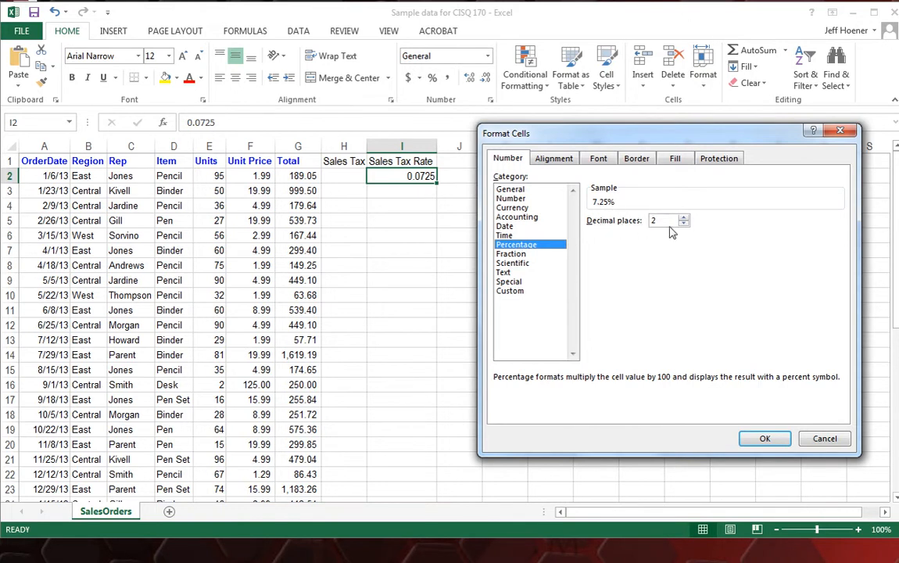
mouse_move(760, 421)
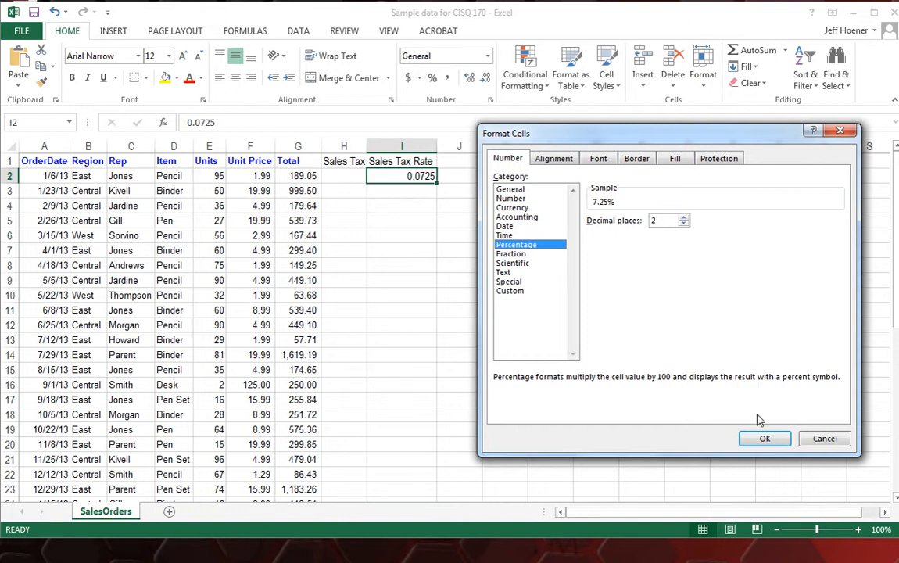
left_click(764, 437)
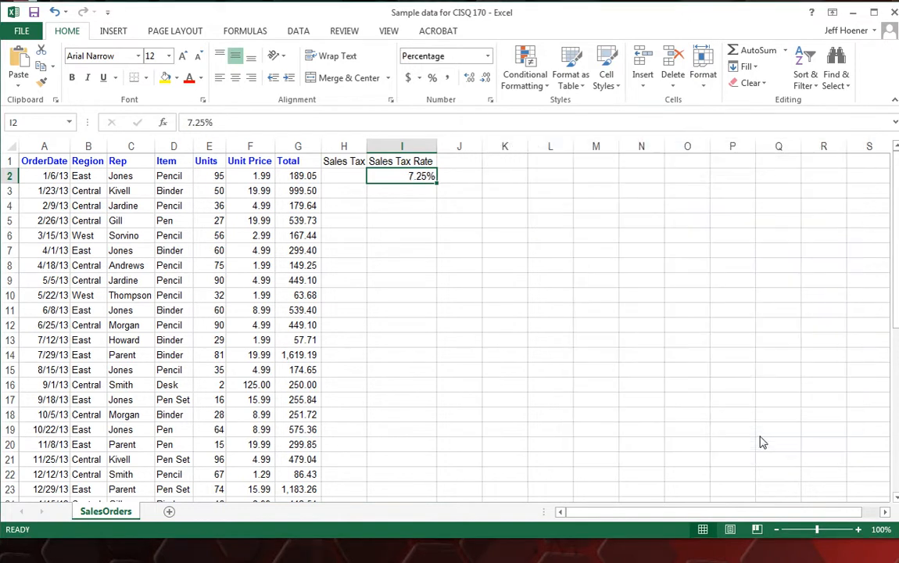
mouse_move(379, 243)
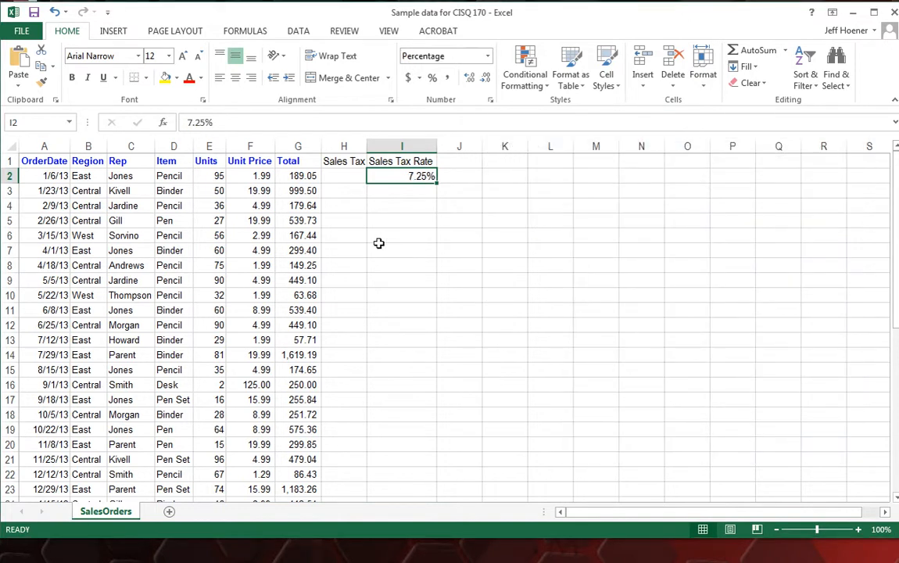
mouse_move(307, 180)
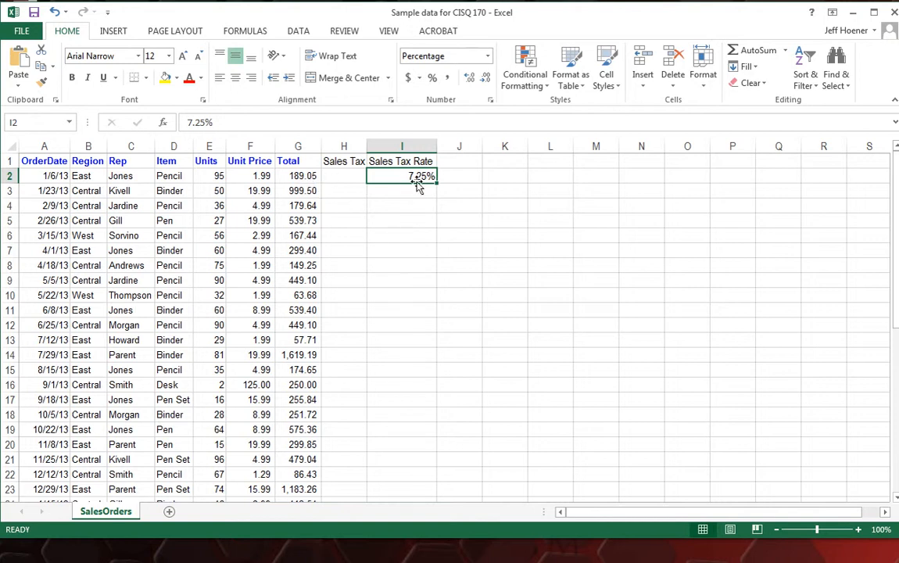
mouse_move(340, 178)
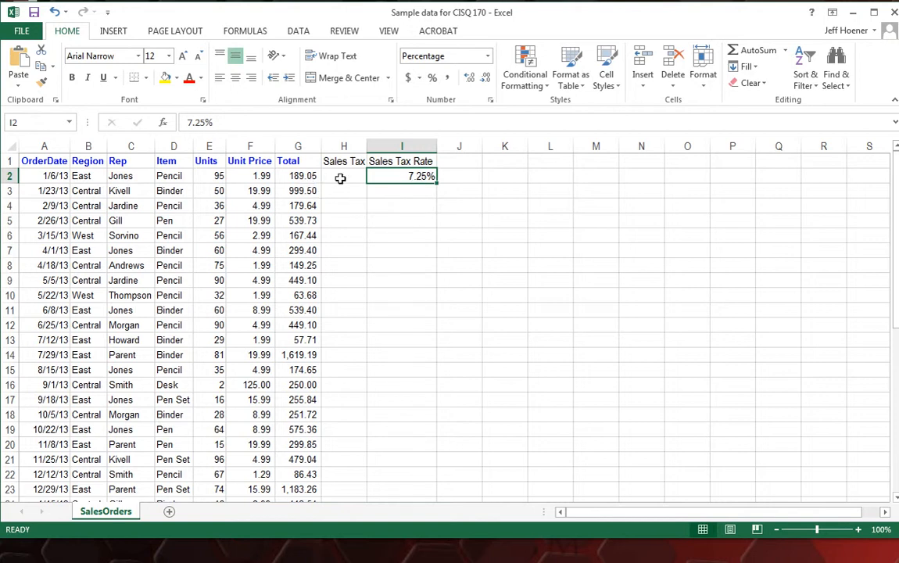
Select H2 for the first order's sales tax
left_click(343, 176)
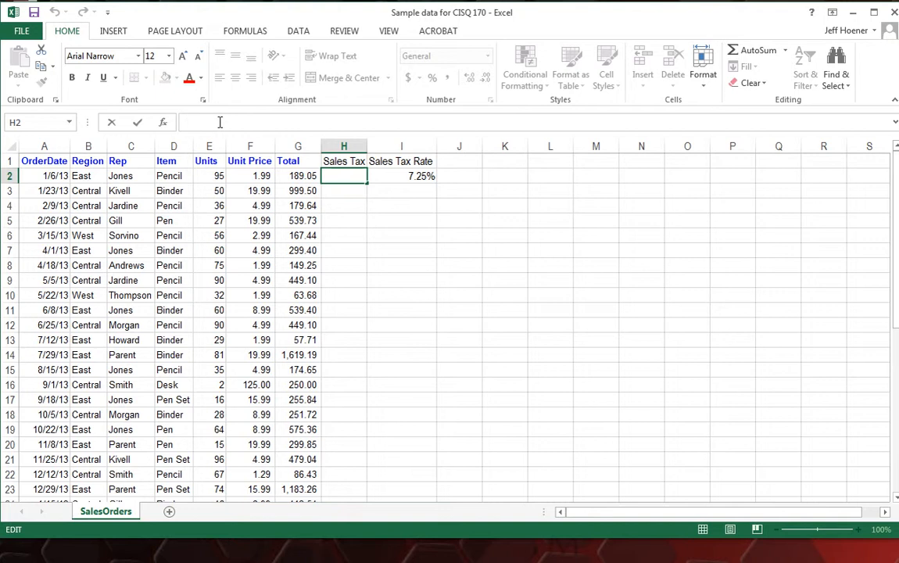
Enter =G2*I2 in H2 so the first order's sales tax shows 13.71
type("=")
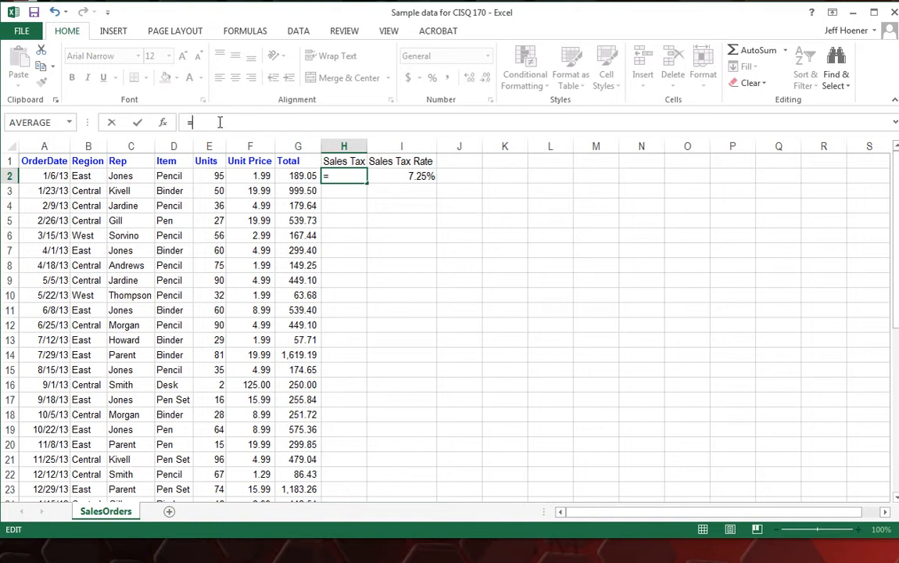
left_click(297, 176)
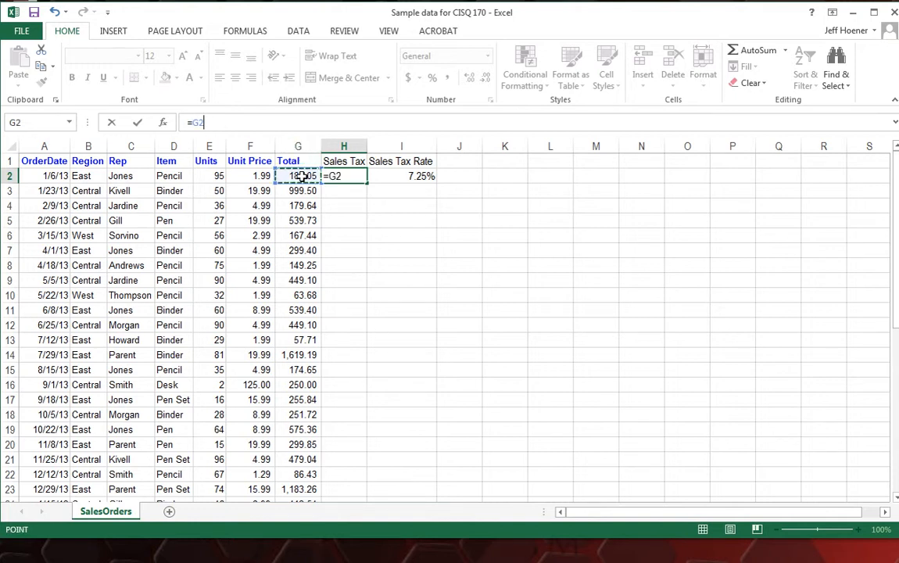
type("*")
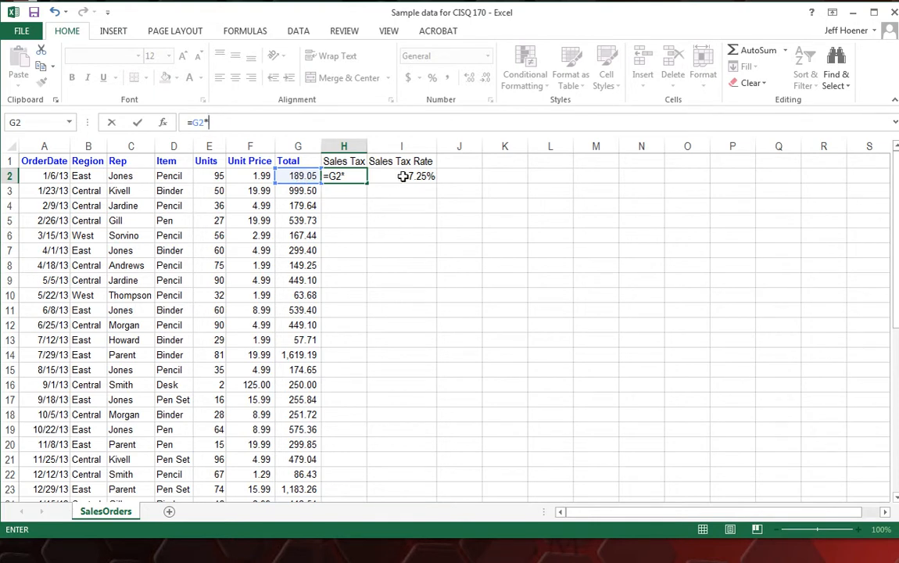
left_click(401, 176)
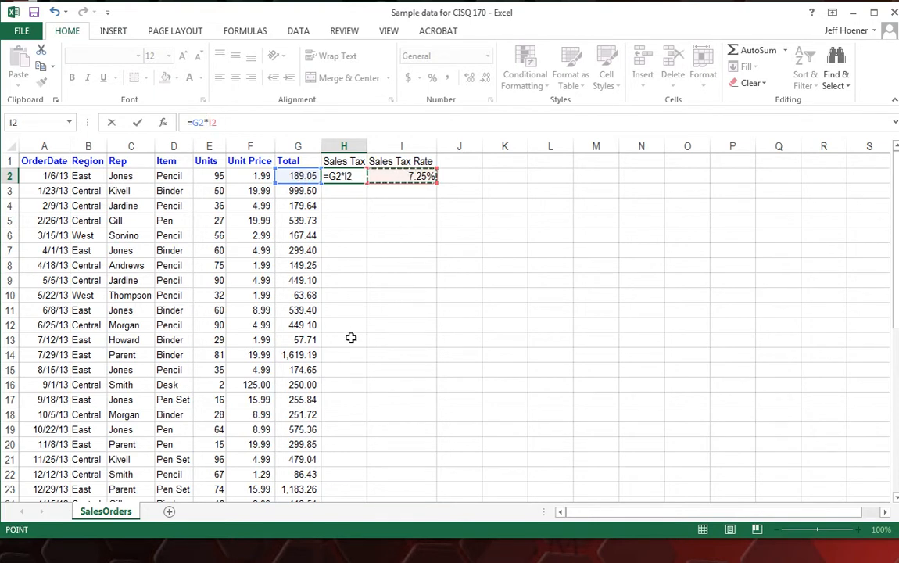
key("Return")
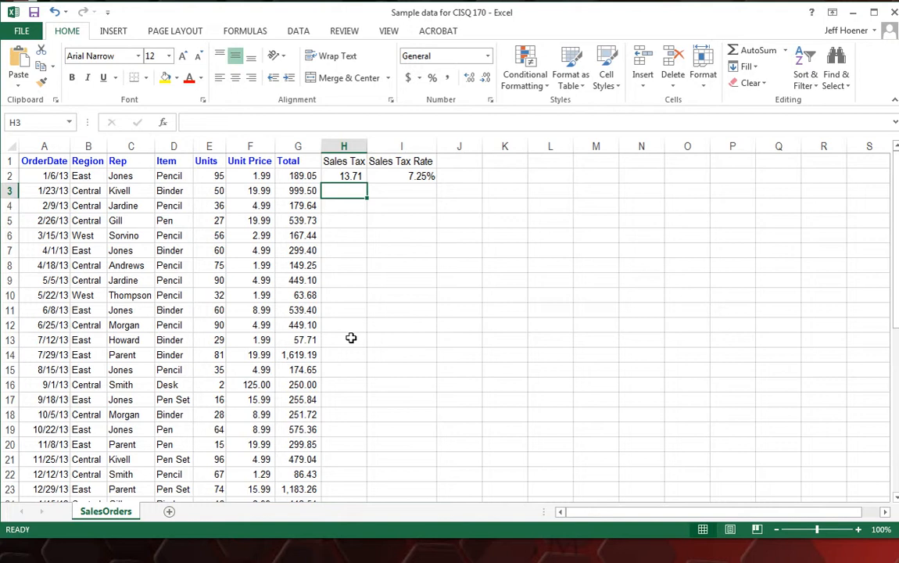
Fill H2's formula down to H19 and inspect H3's =G3*I3 referencing an empty cell
left_click(351, 175)
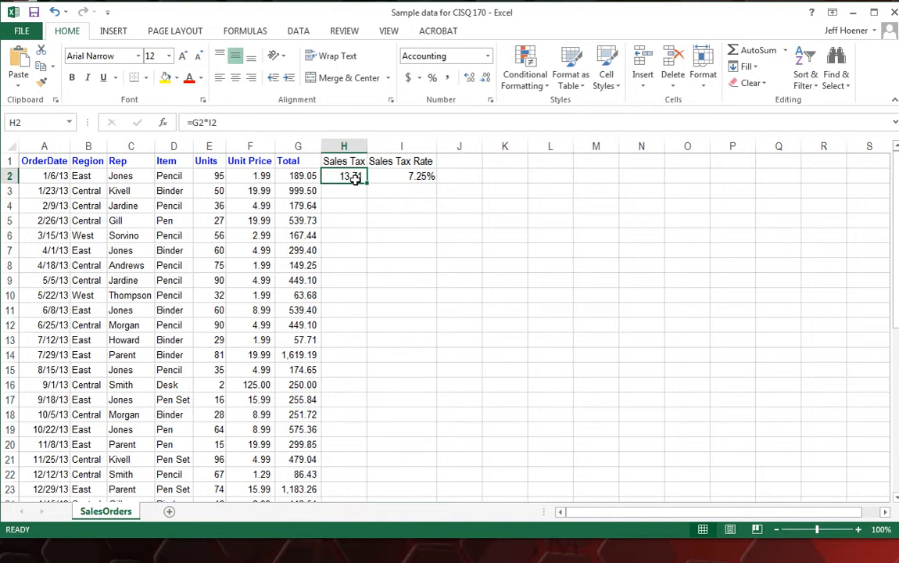
left_click_drag(350, 176, 350, 384)
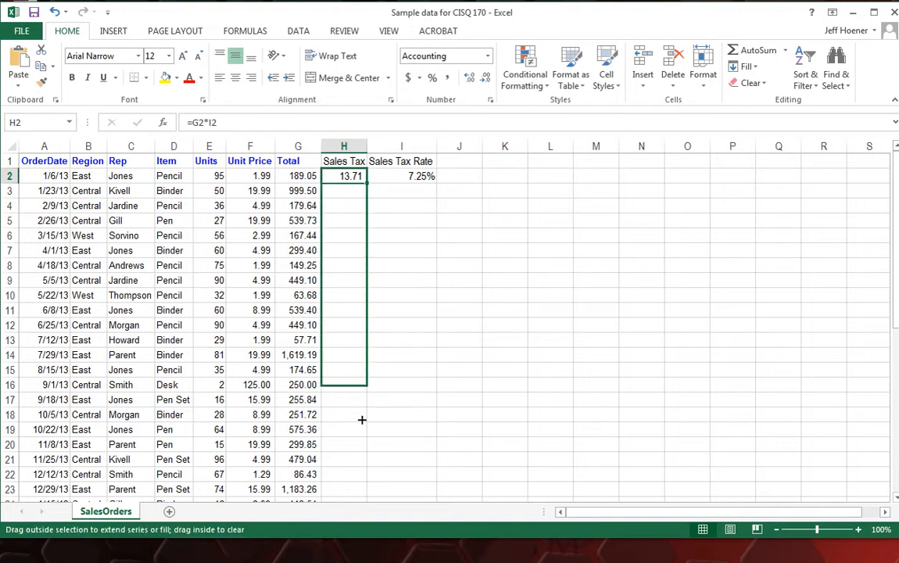
left_click_drag(344, 176, 344, 429)
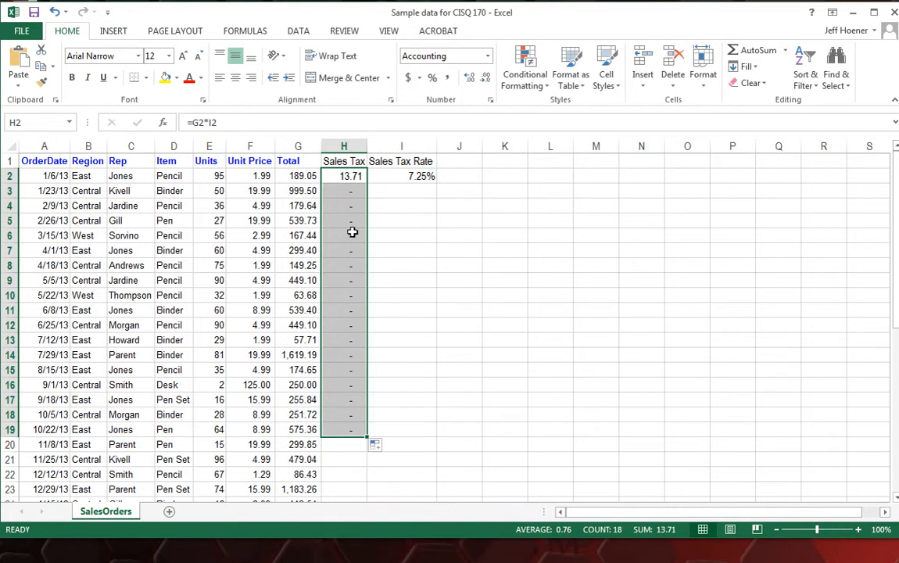
left_click(344, 191)
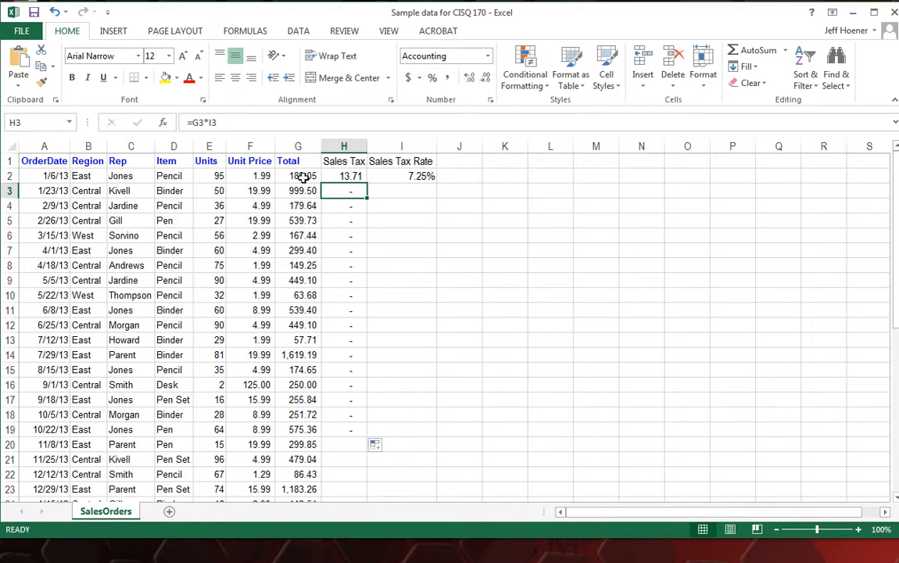
mouse_move(406, 190)
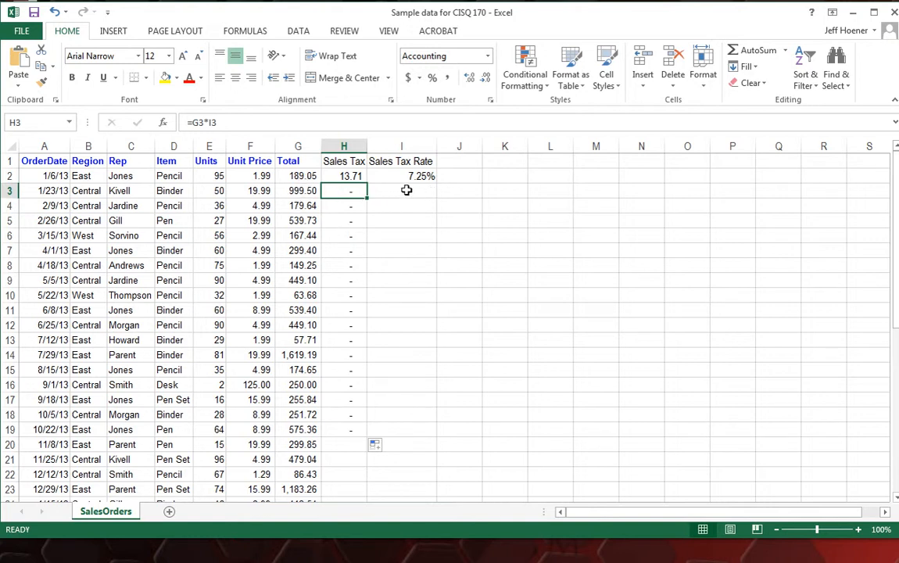
mouse_move(401, 206)
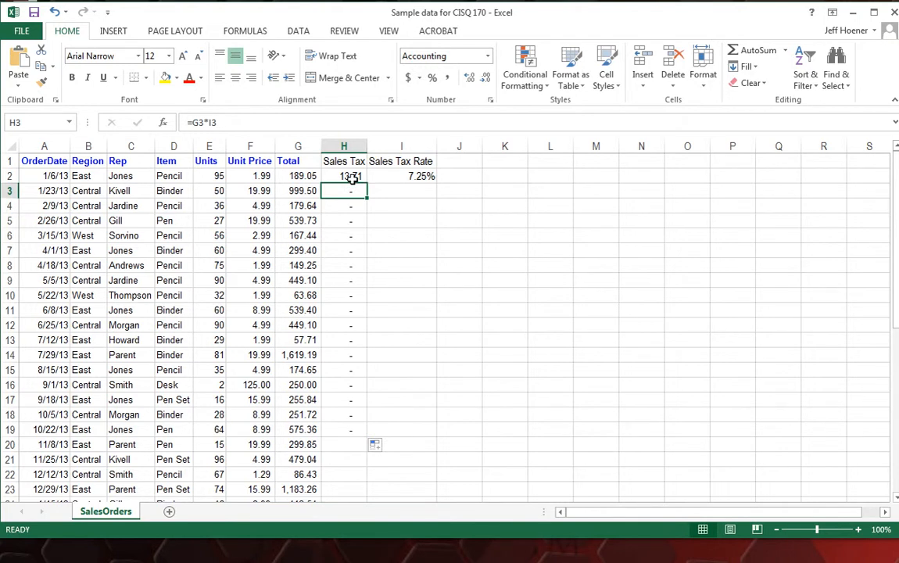
Lock the rate reference in the H2 Sales Tax formula so it reads =G2*$I$2
left_click(344, 175)
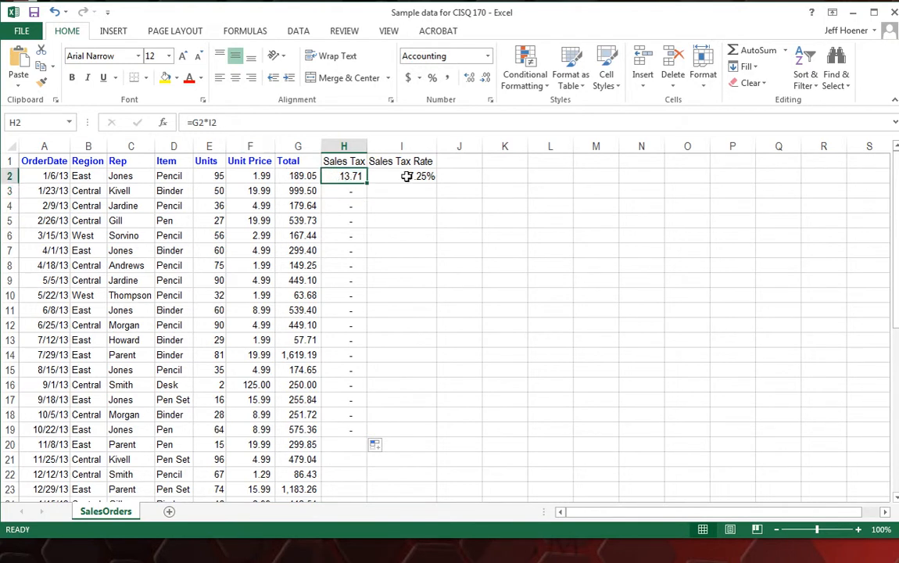
left_click(401, 176)
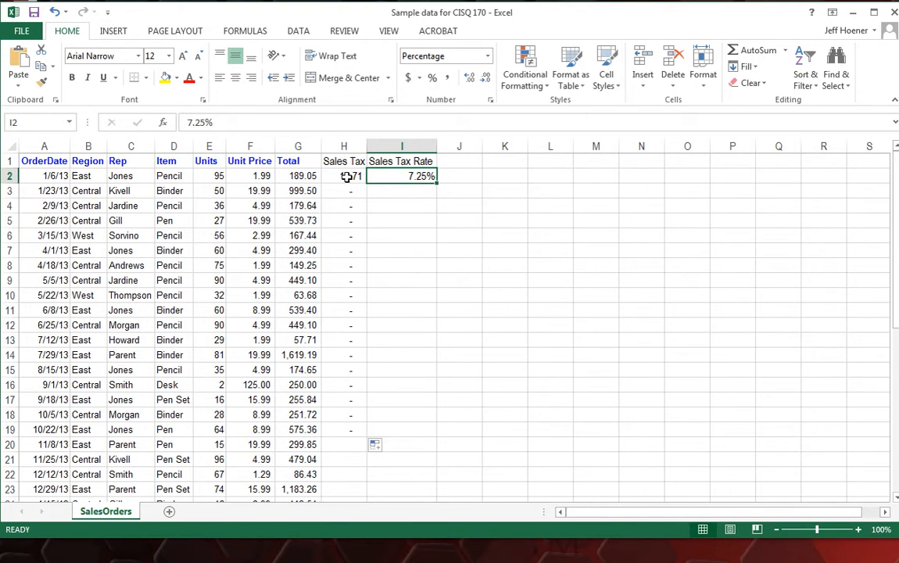
left_click(343, 175)
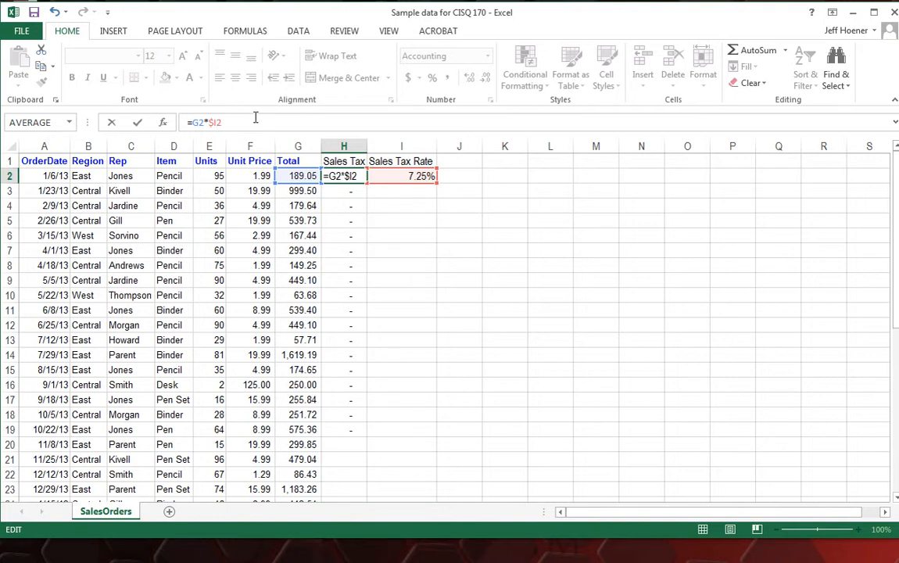
type("$")
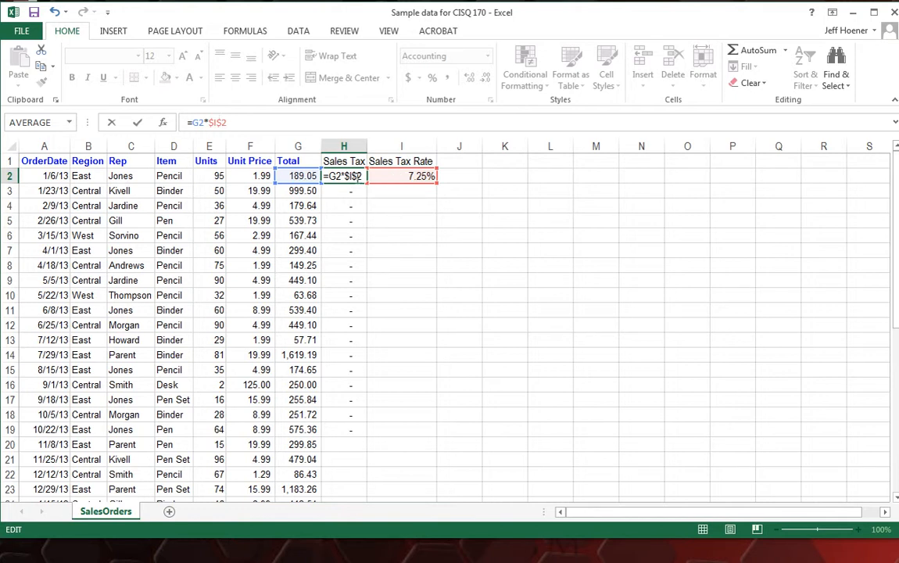
key("Return")
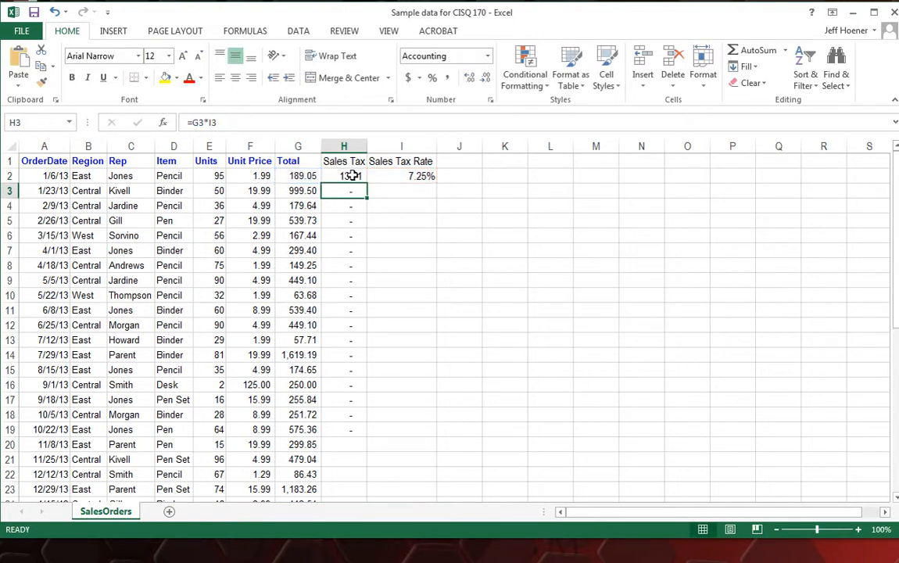
Fill the =G2*$I$2 formula from H2 down to H44 and verify H3 reads =G3*$I$2
left_click(343, 175)
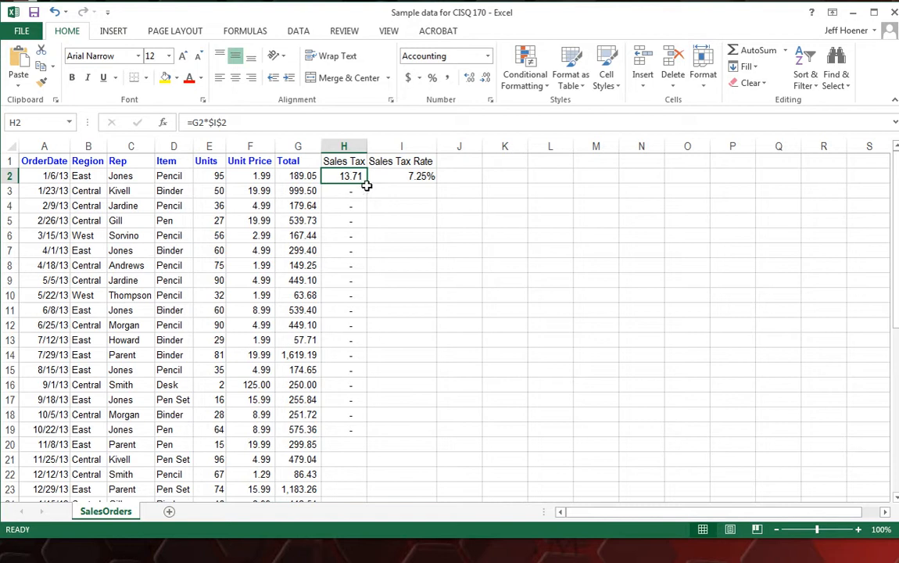
left_click_drag(350, 175, 350, 422)
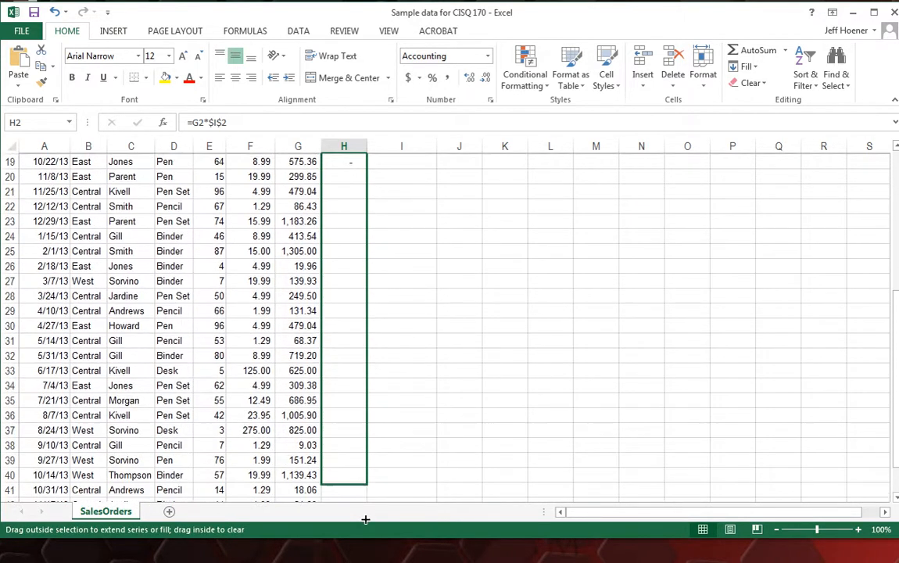
left_click_drag(350, 162, 358, 477)
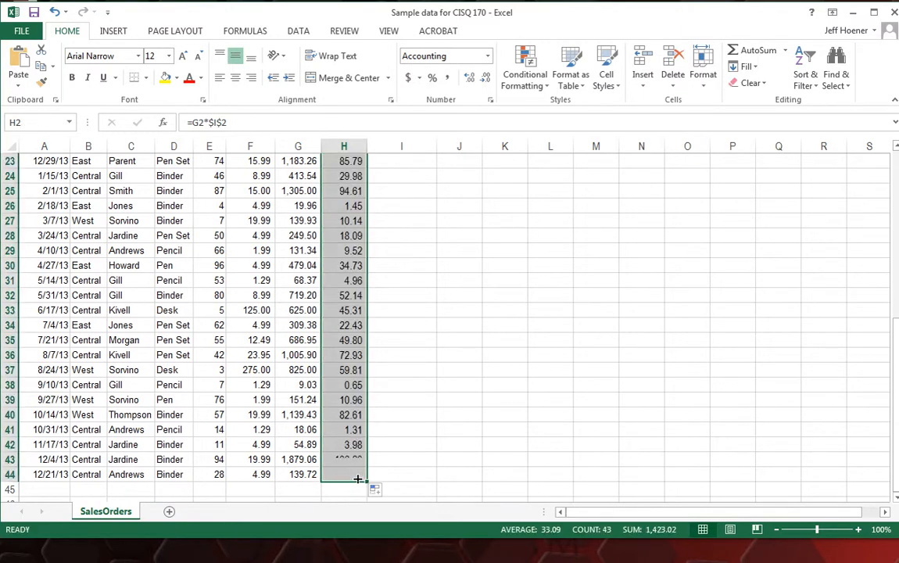
scroll("up", 3)
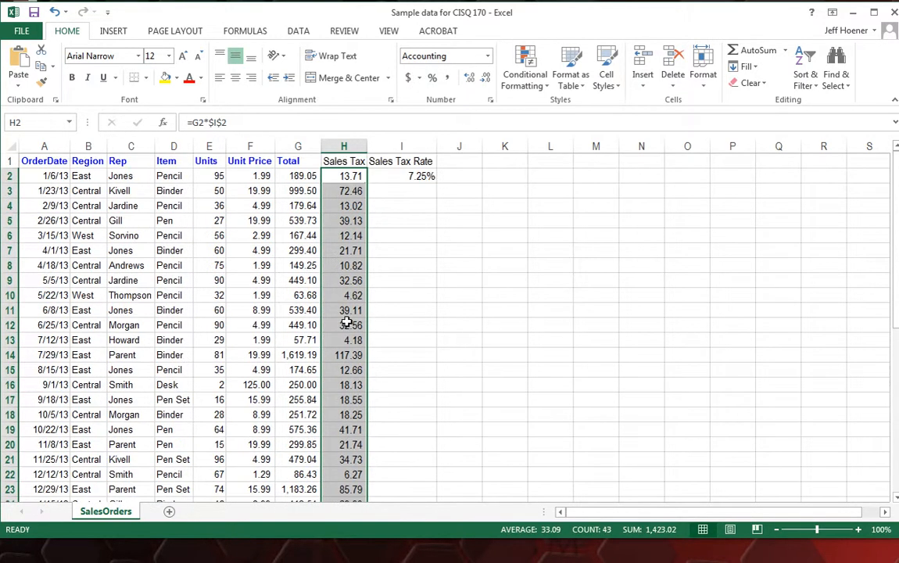
left_click(344, 191)
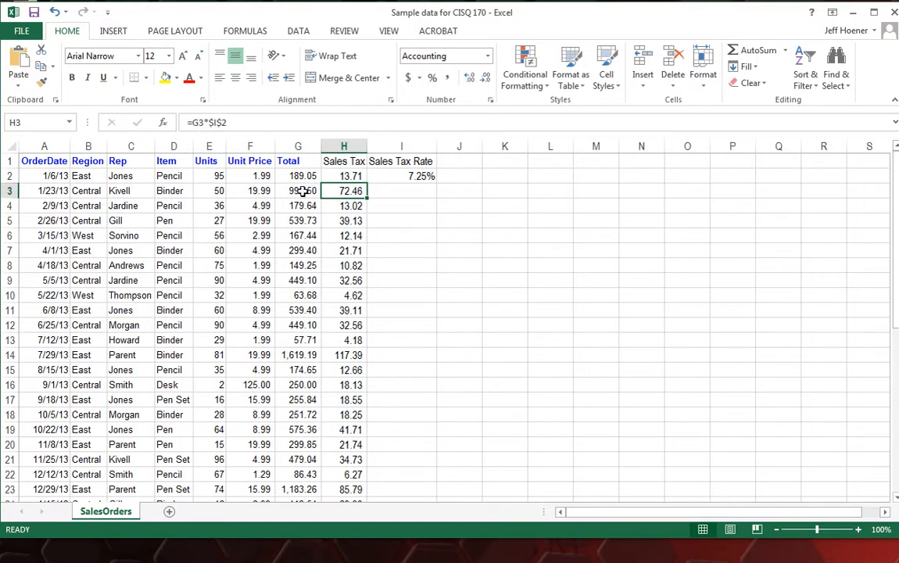
left_click(298, 191)
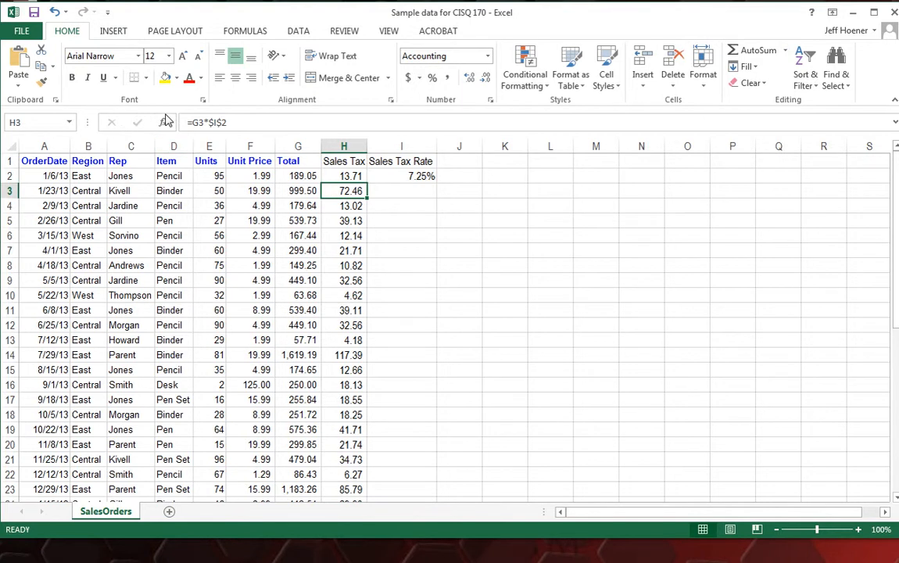
mouse_move(375, 158)
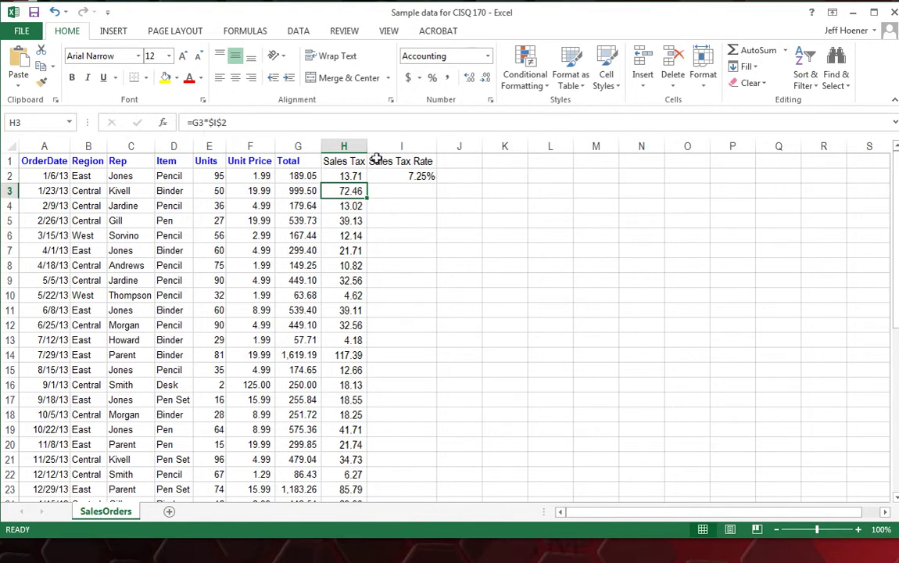
left_click(344, 279)
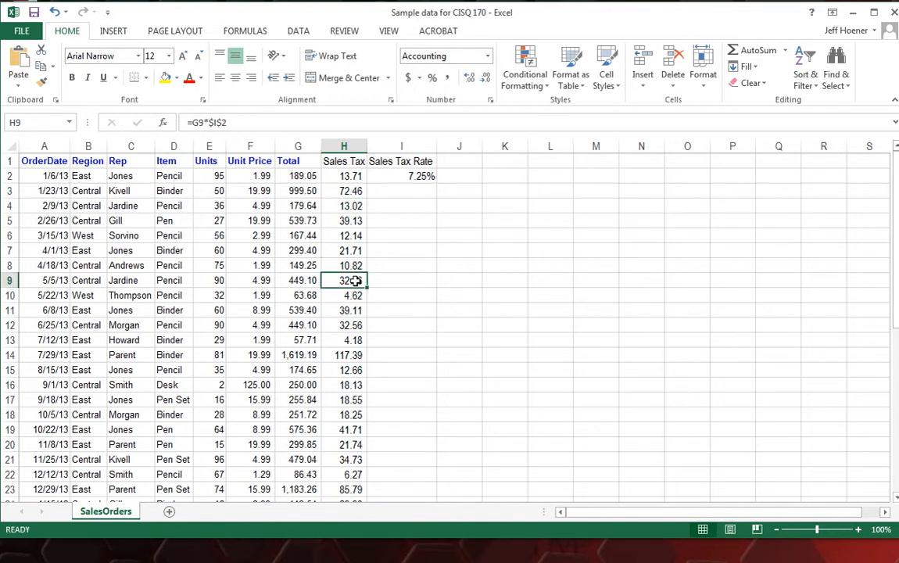
left_click(344, 309)
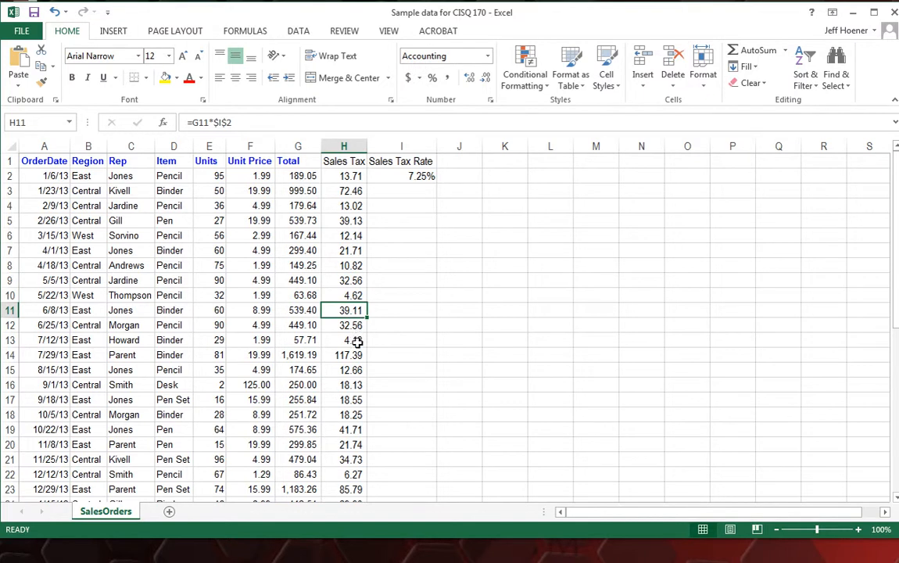
left_click(344, 355)
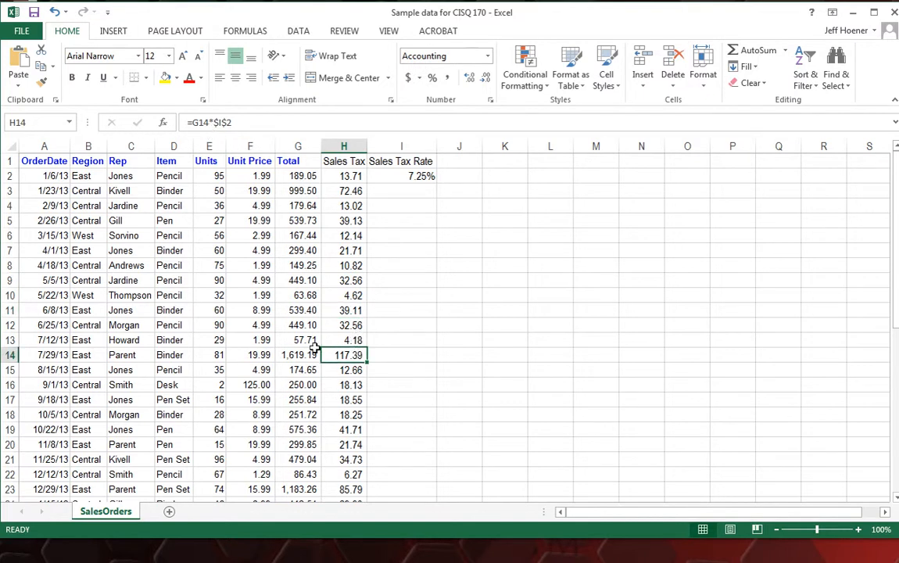
mouse_move(419, 181)
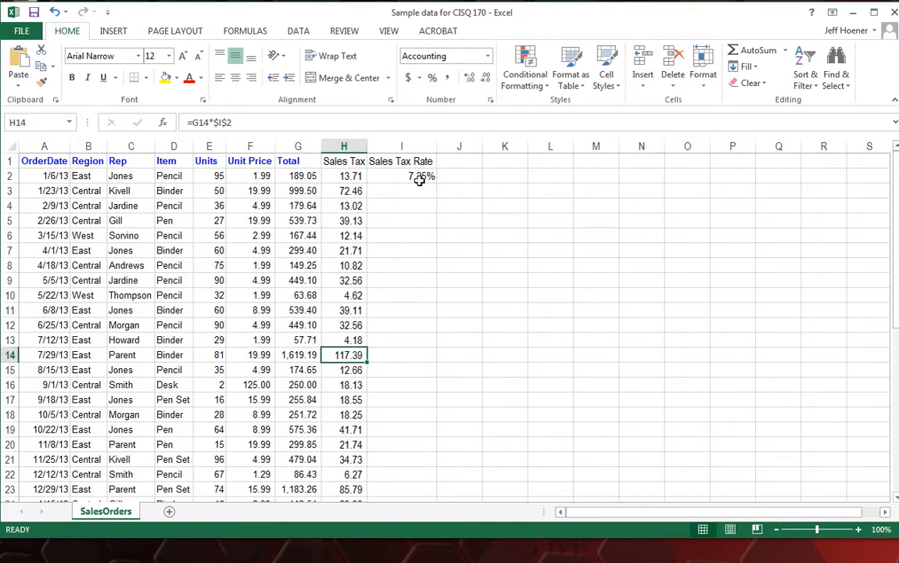
scroll("down", 3)
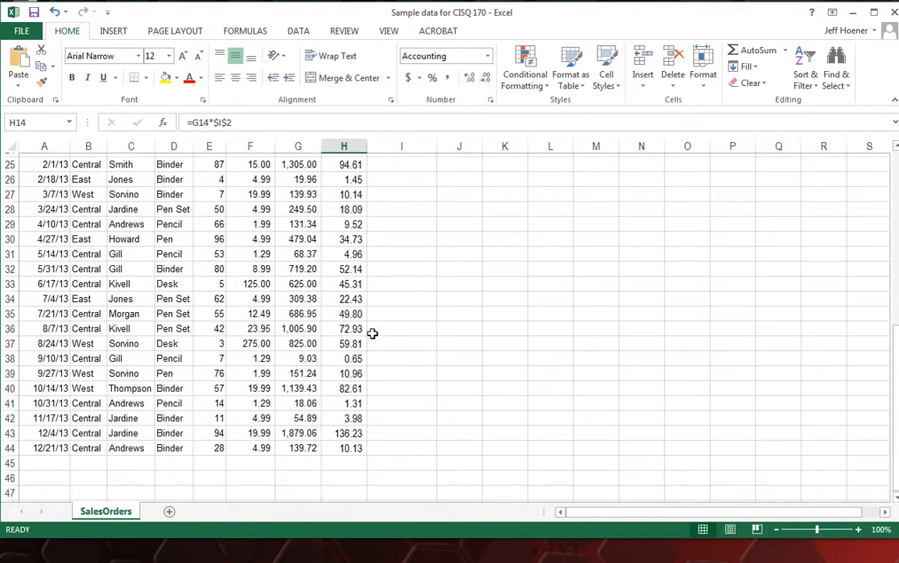
scroll("up", 3)
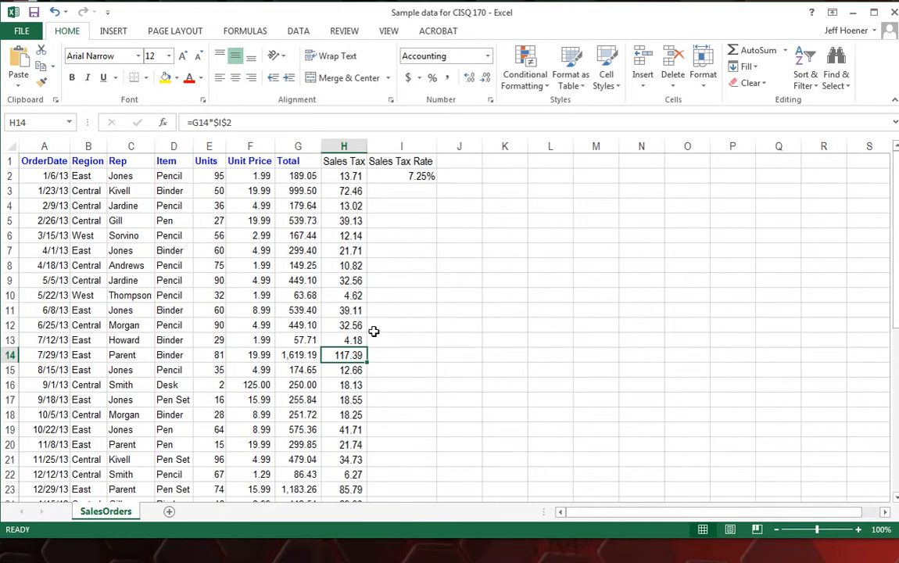
mouse_move(481, 369)
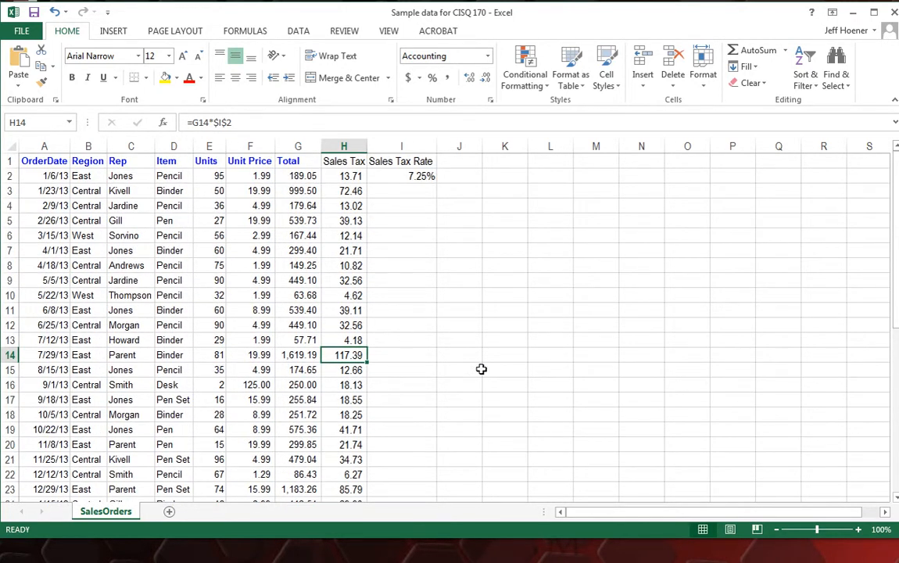
scroll("down", 3)
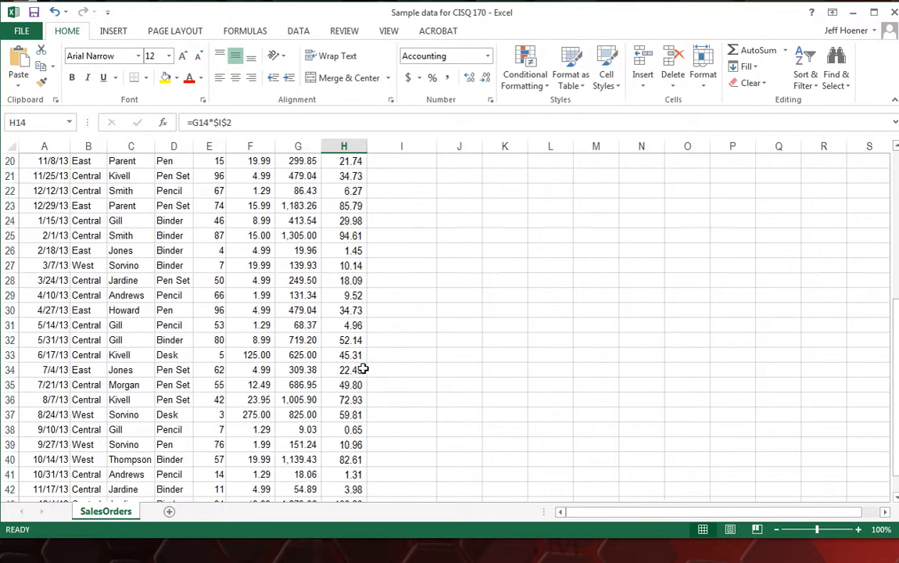
scroll("down", 3)
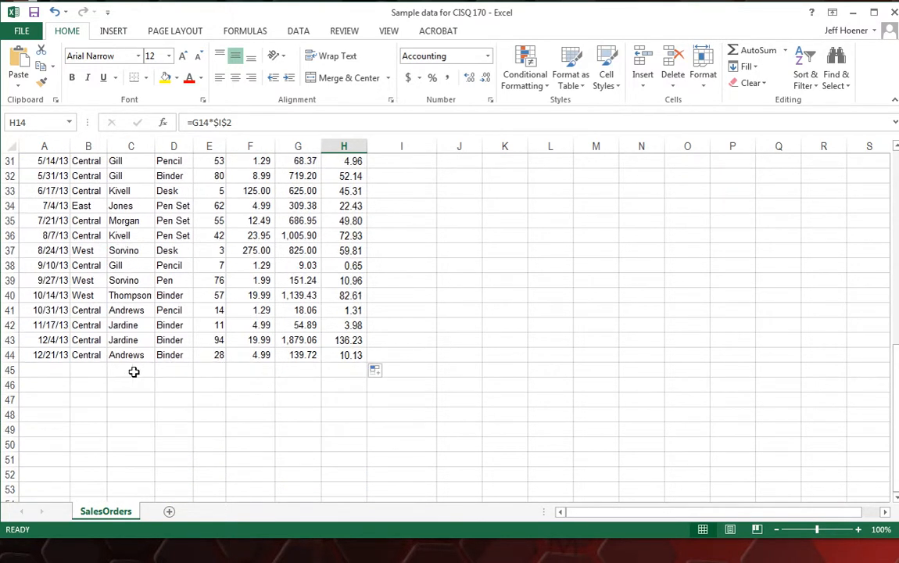
mouse_move(273, 190)
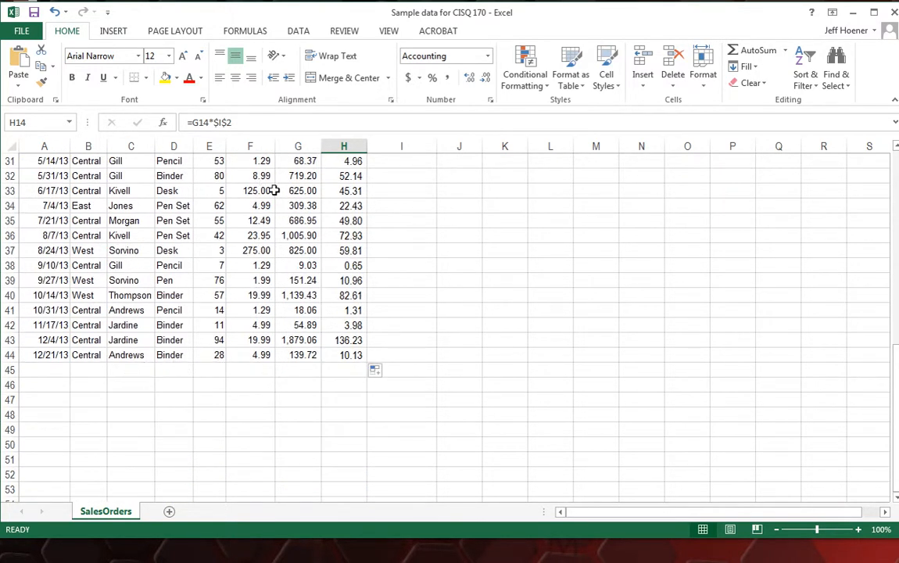